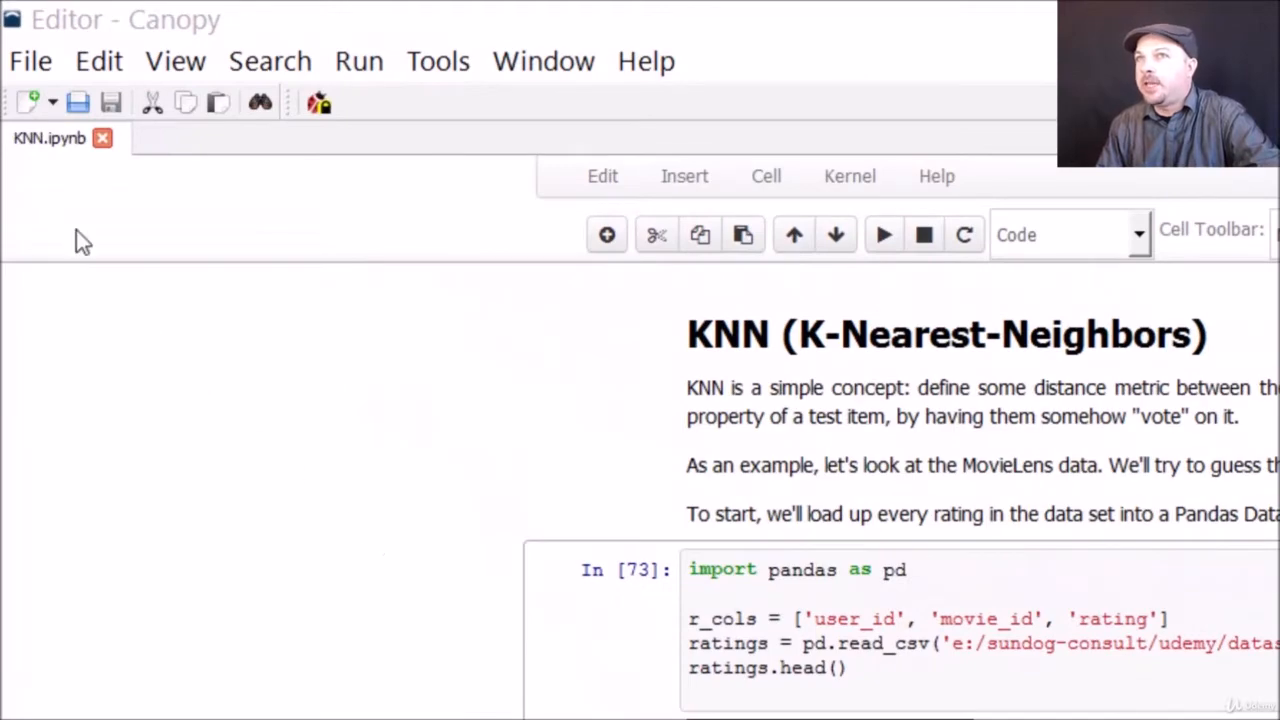
mouse_move(996, 588)
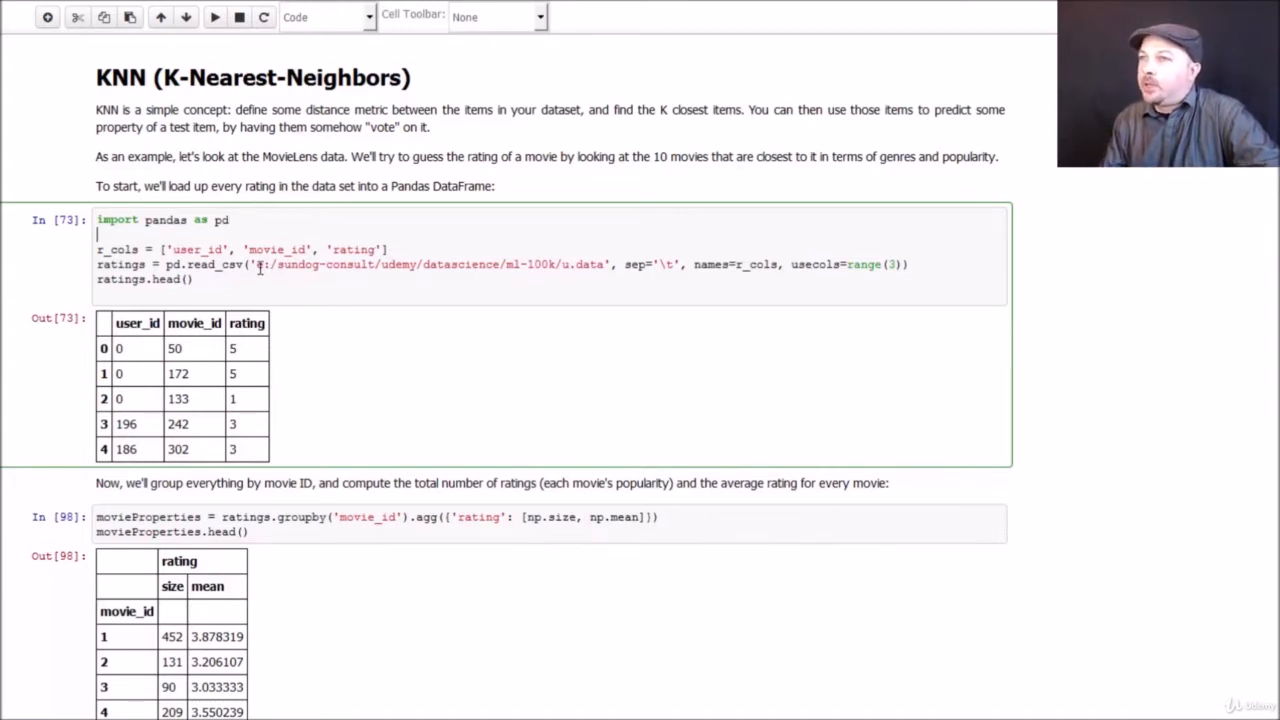
Run the pandas read_csv cell loading u.data, showing the first five user/movie/rating rows.
left_click_drag(256, 264, 516, 264)
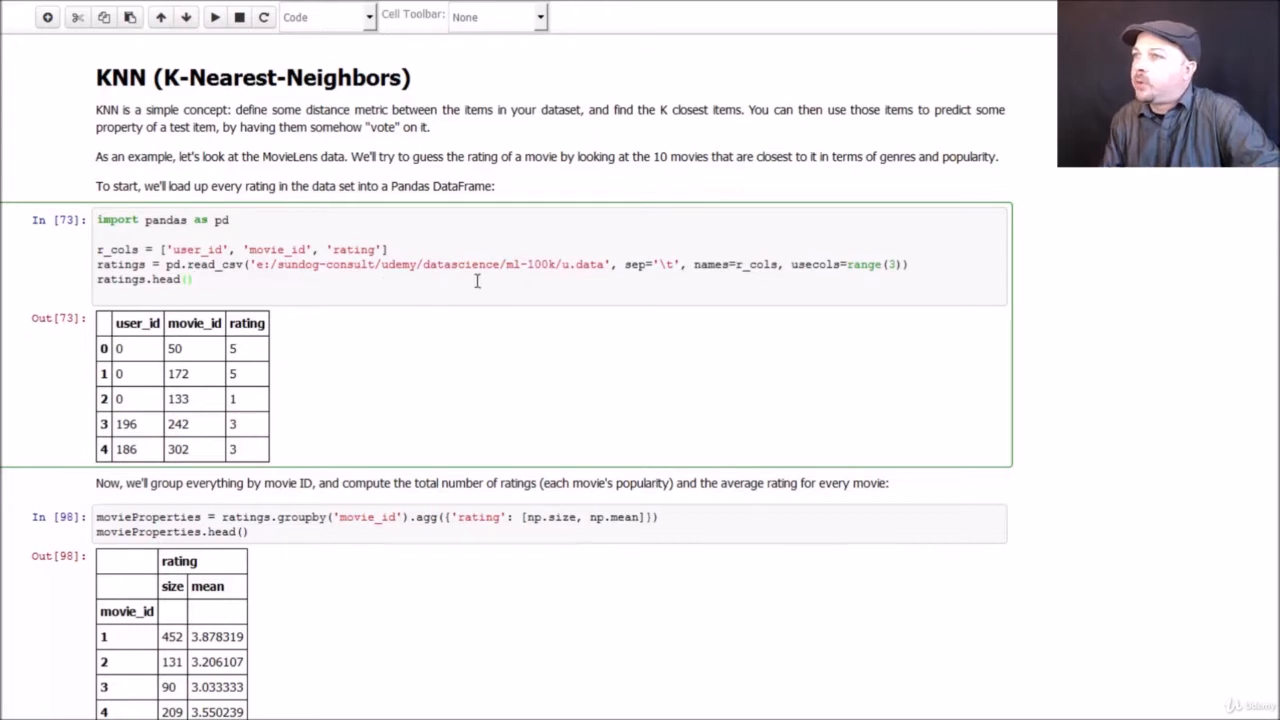
mouse_move(592, 264)
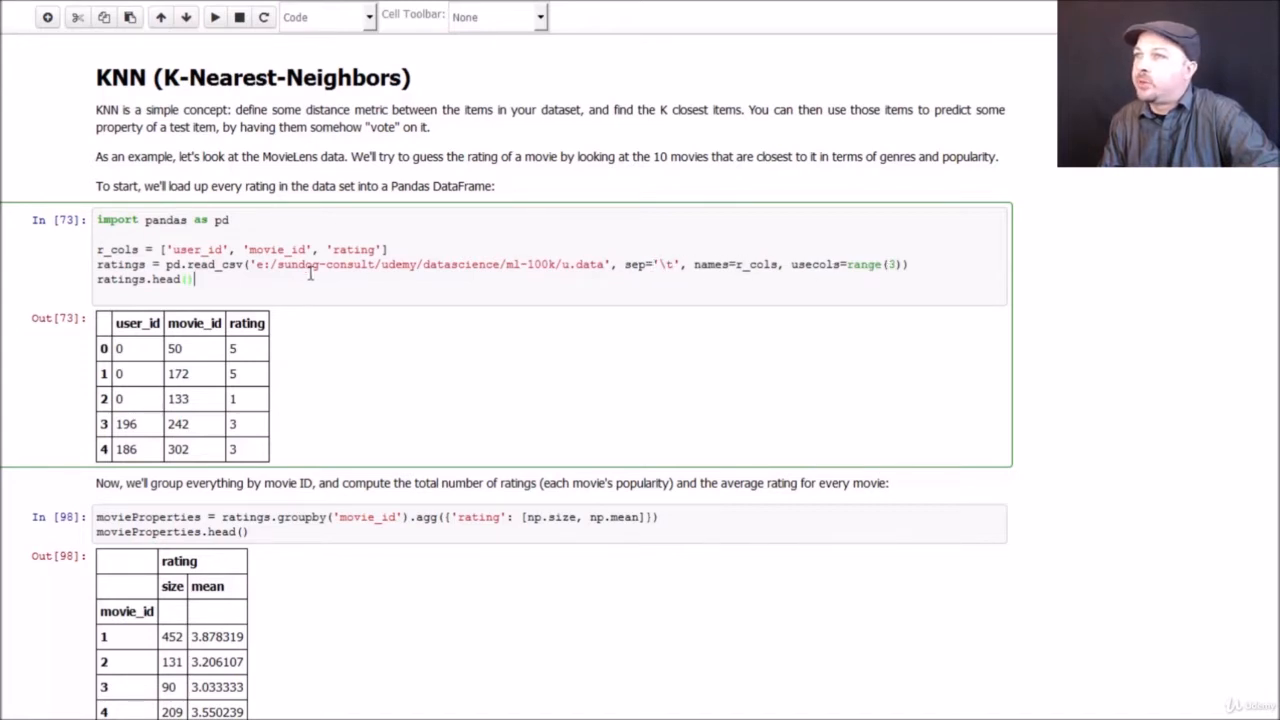
mouse_move(288, 250)
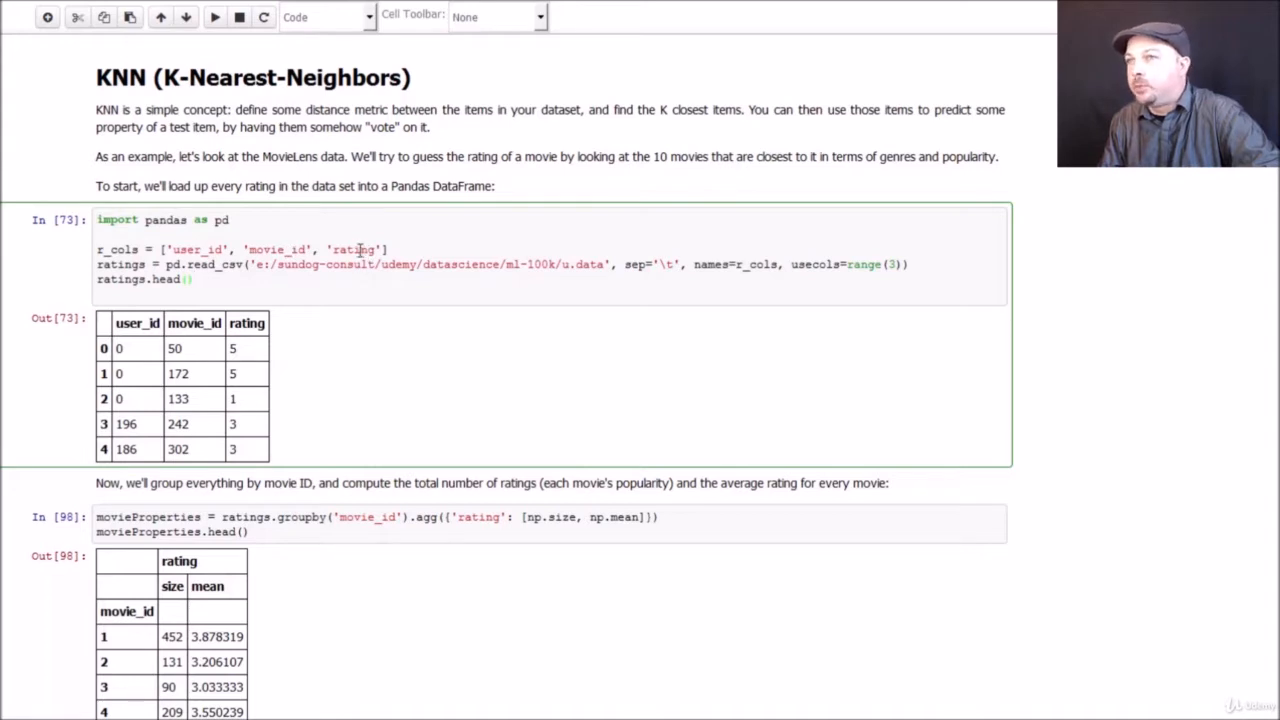
mouse_move(196, 144)
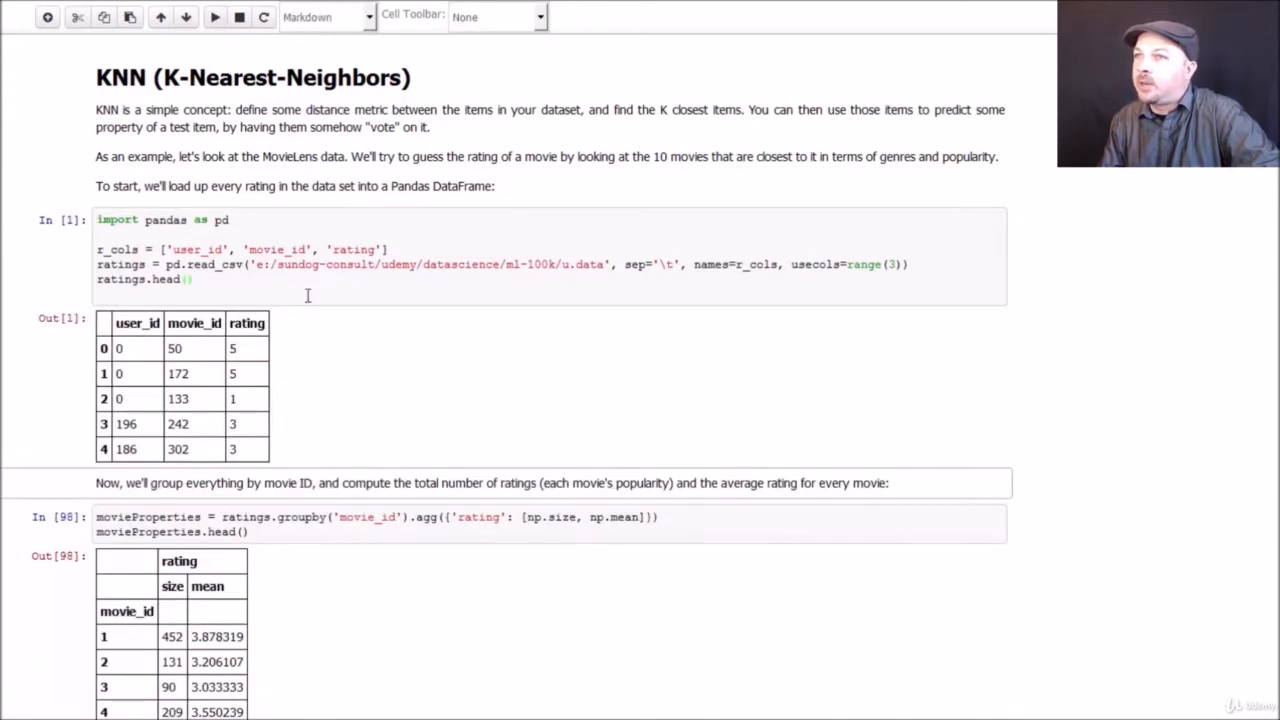
mouse_move(196, 408)
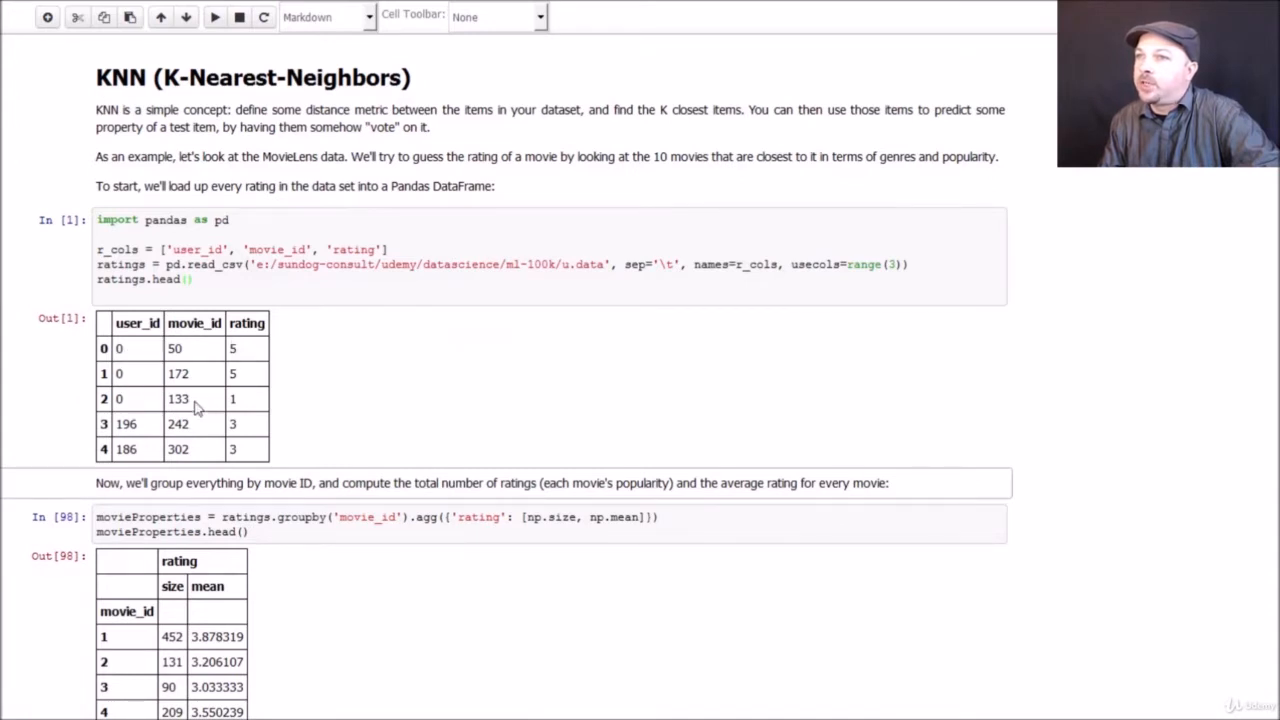
mouse_move(130, 368)
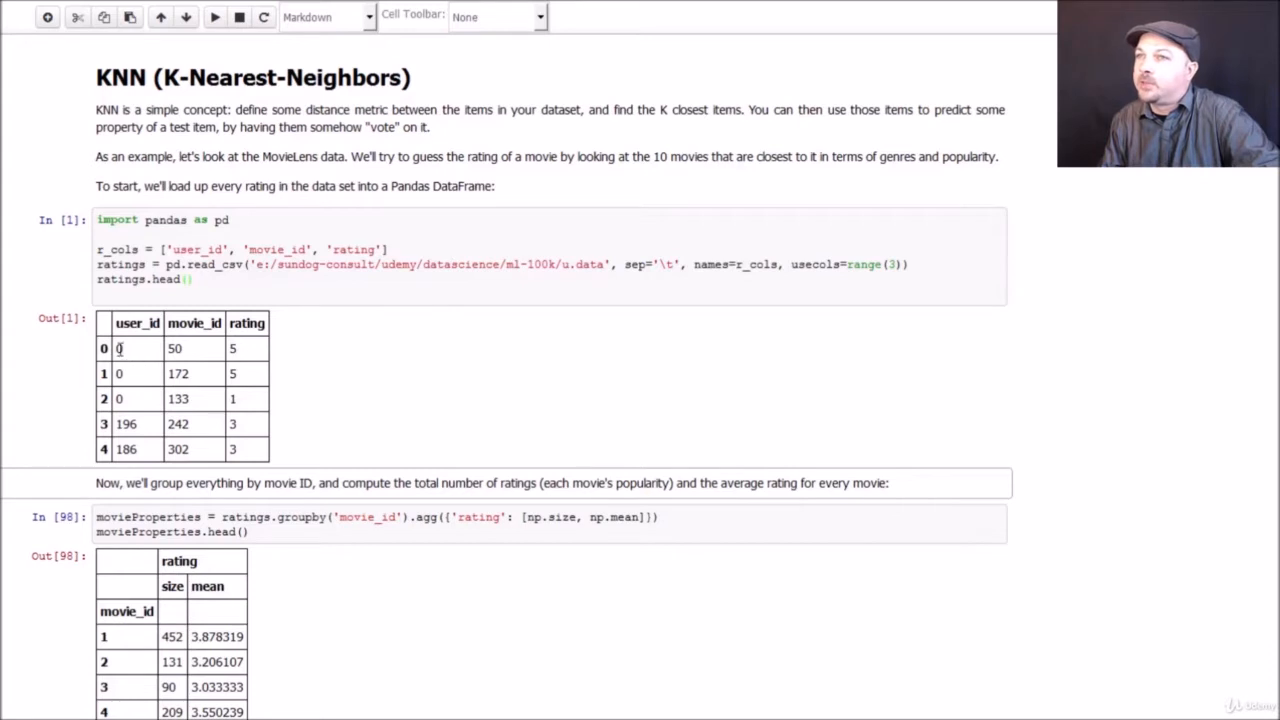
mouse_move(200, 352)
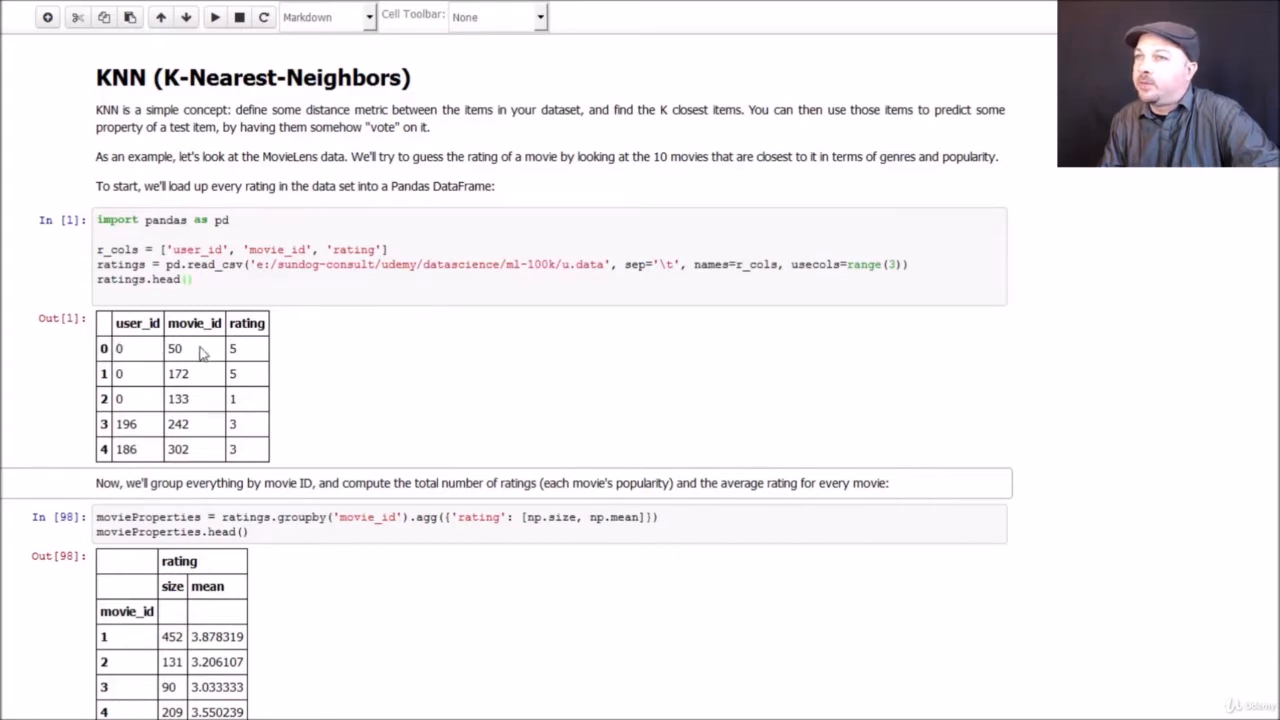
mouse_move(248, 356)
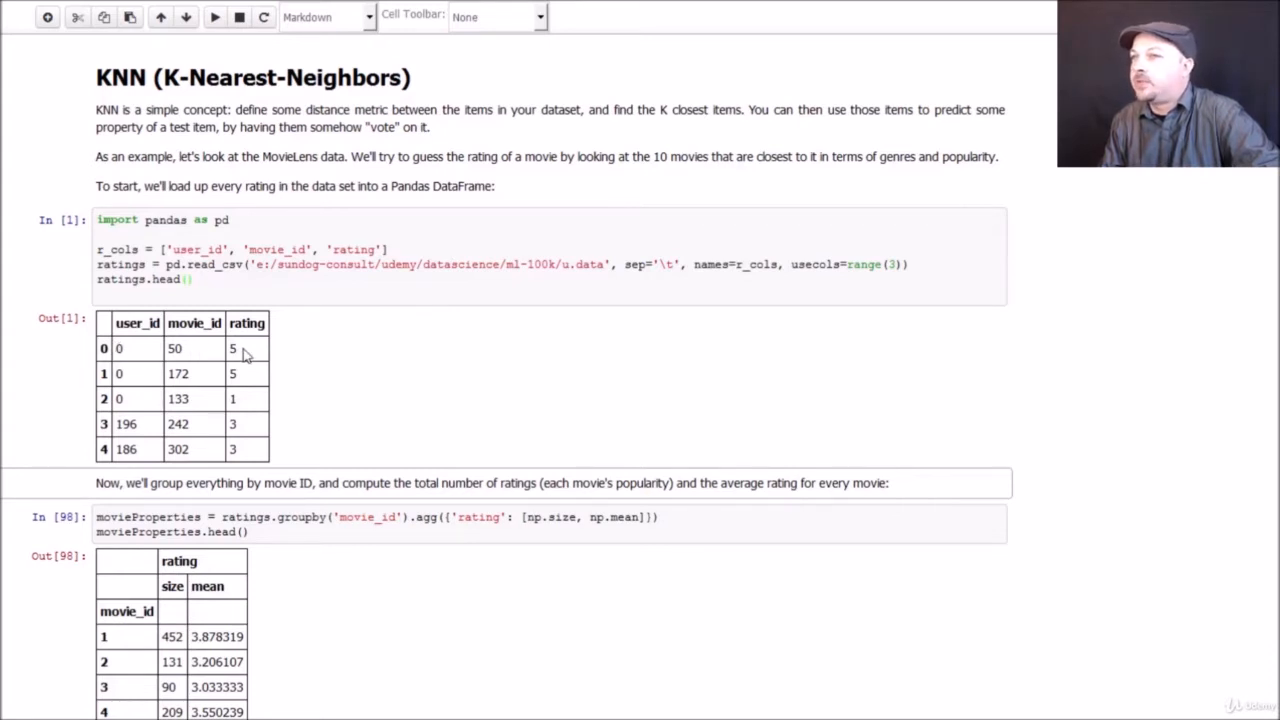
mouse_move(744, 390)
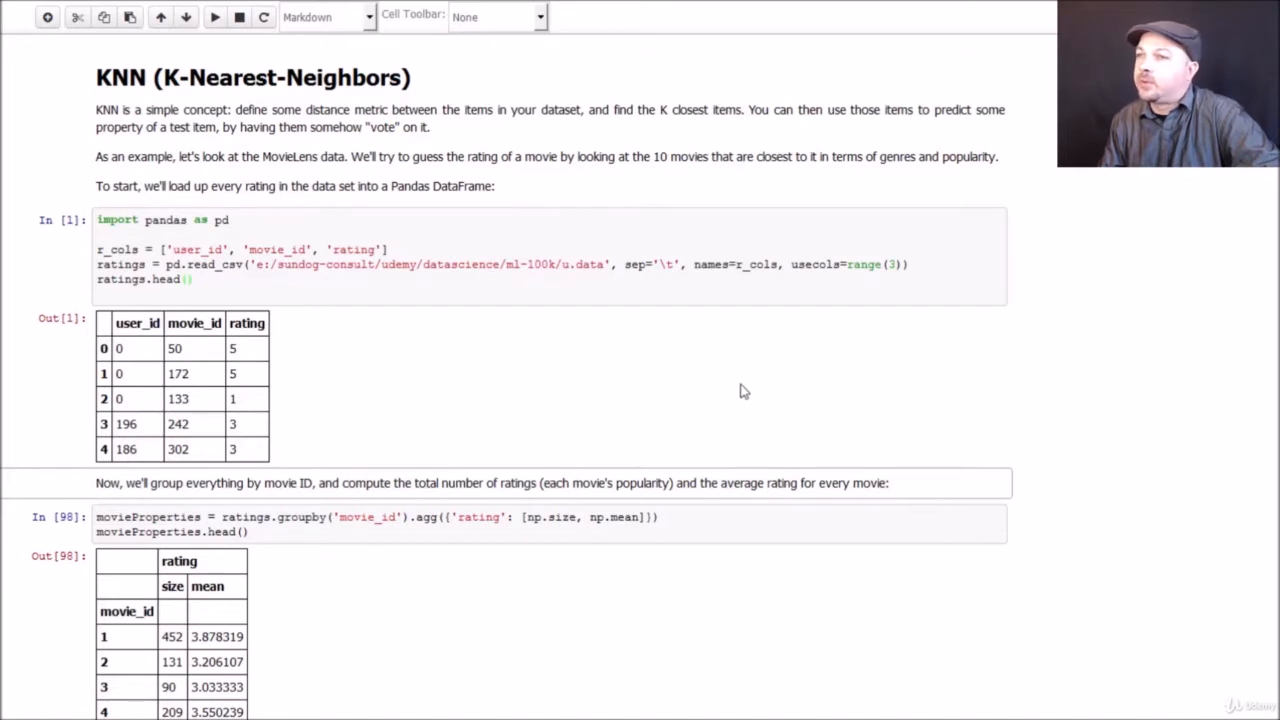
Run the movieProperties groupby cell to get each movie's rating count and mean.
scroll("down", 3)
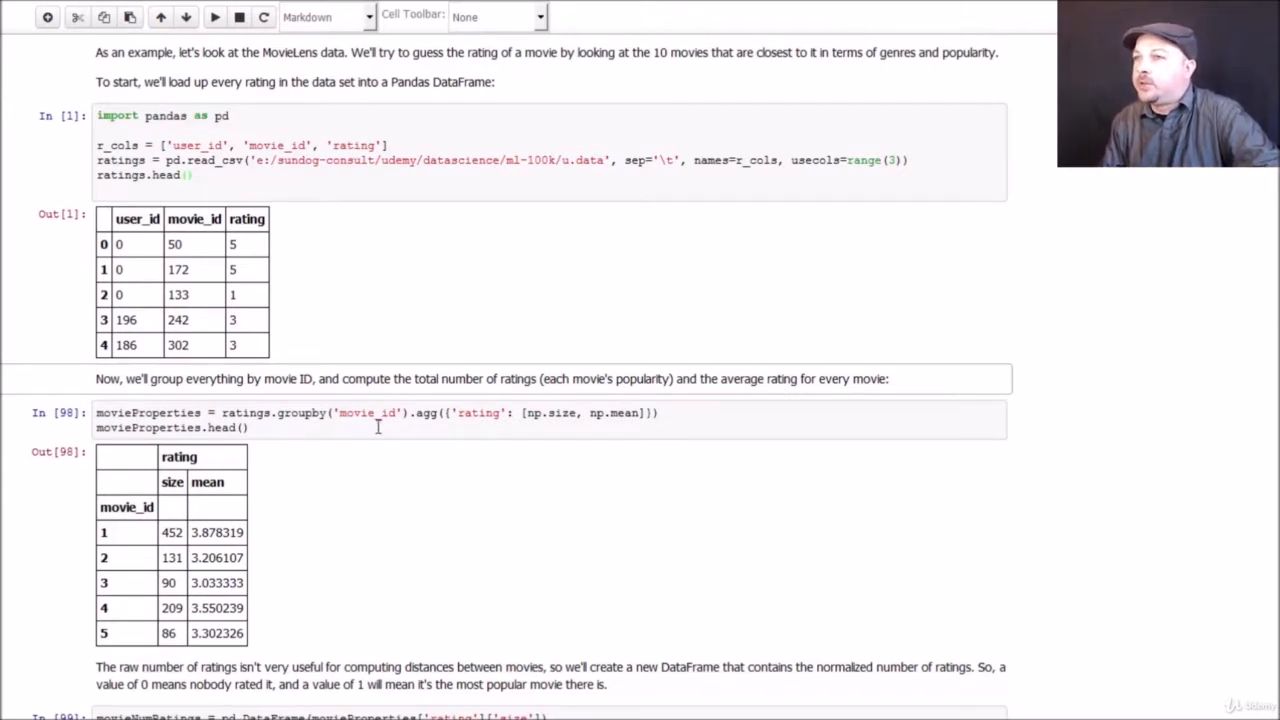
left_click(290, 412)
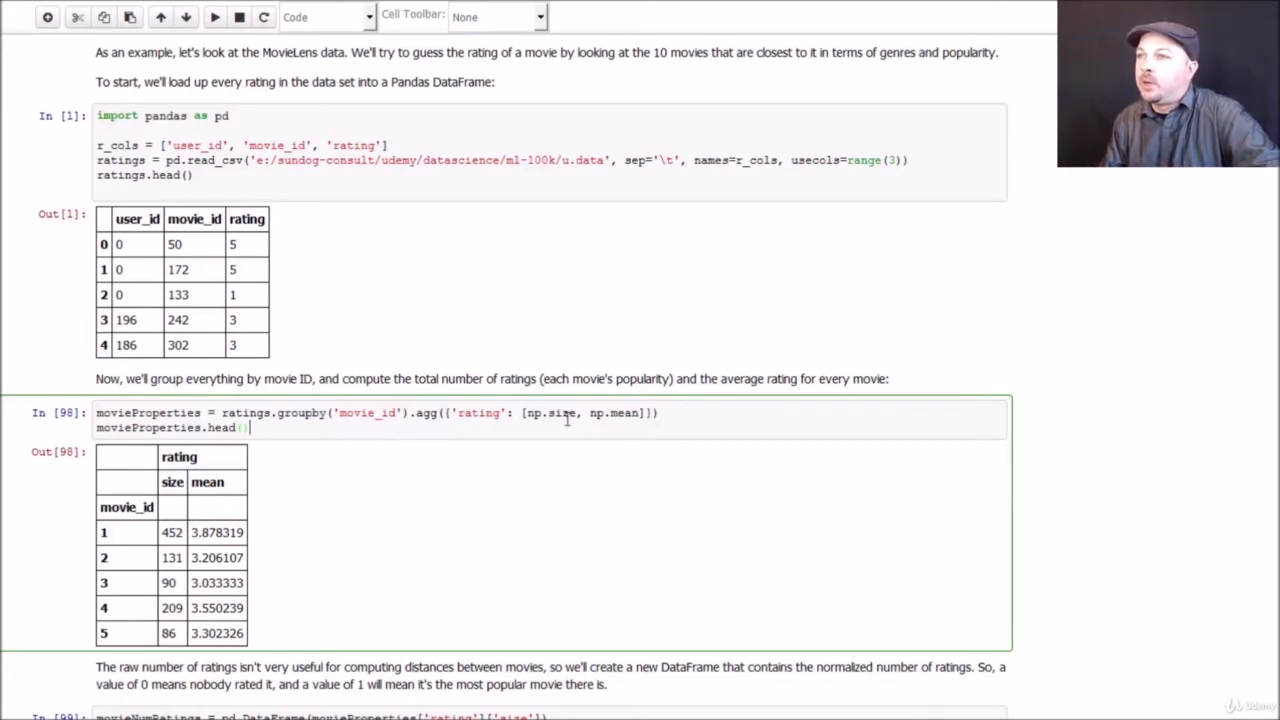
mouse_move(616, 418)
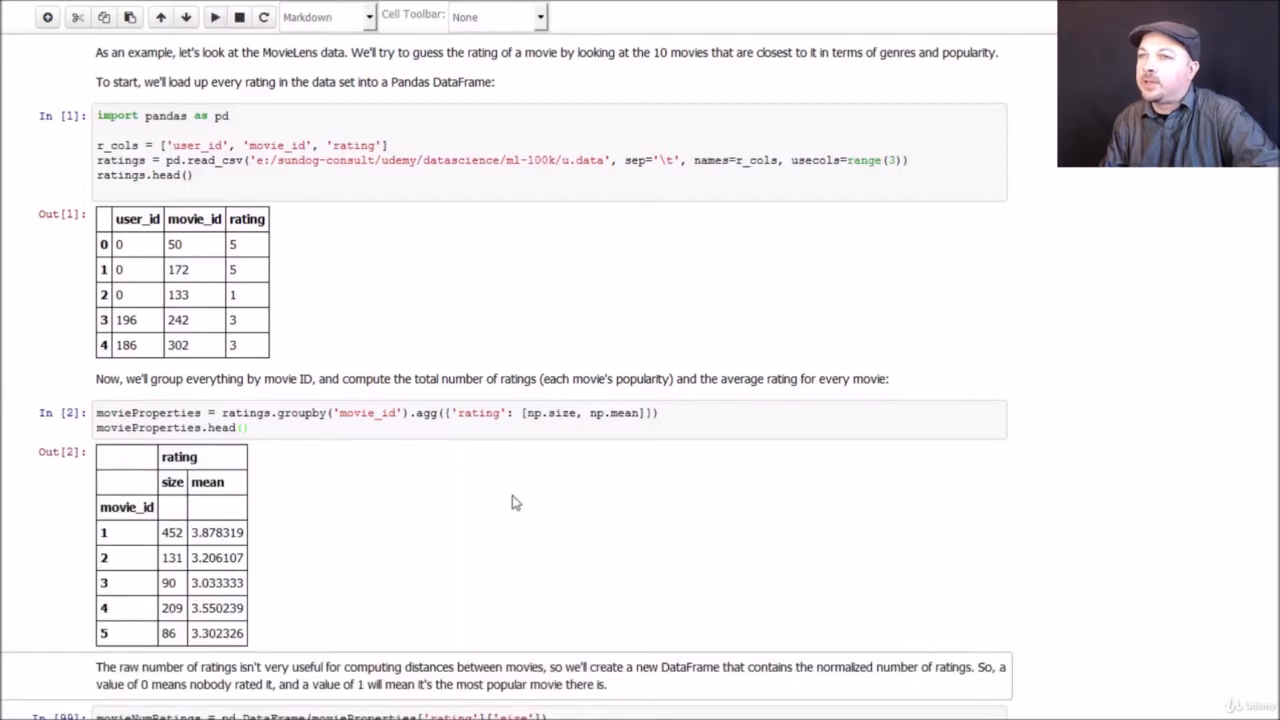
scroll("down", 3)
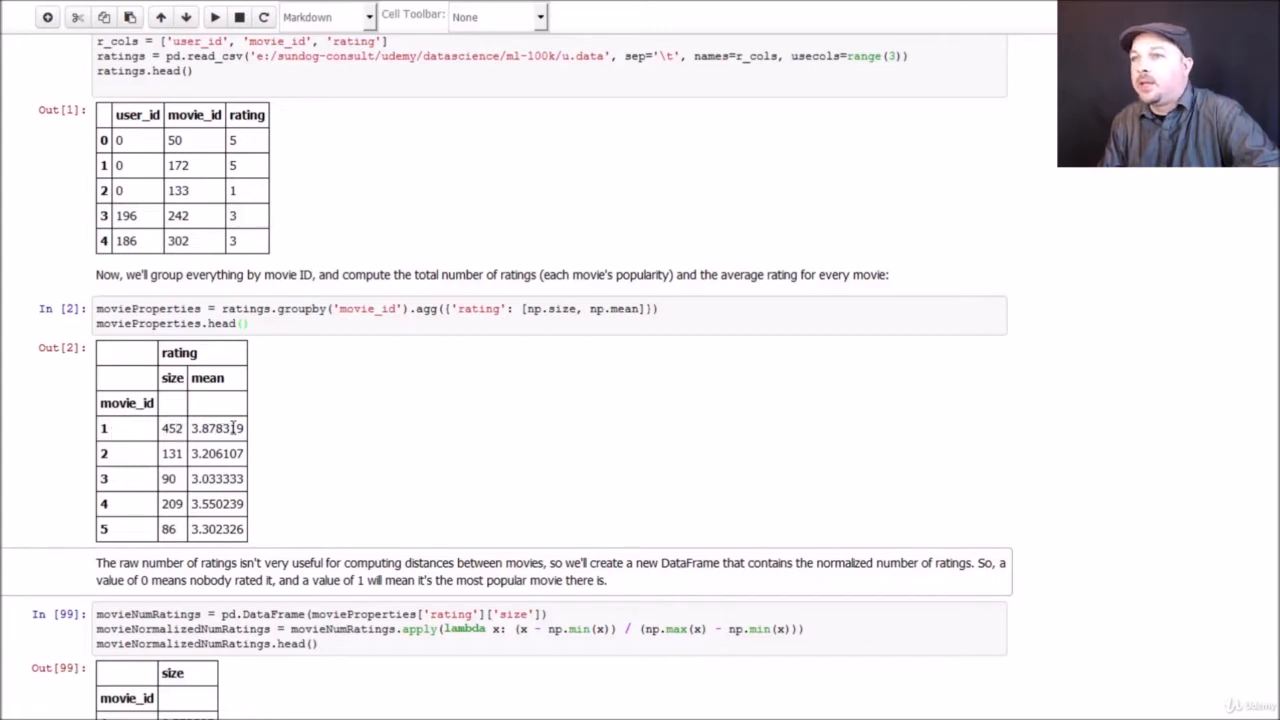
mouse_move(332, 460)
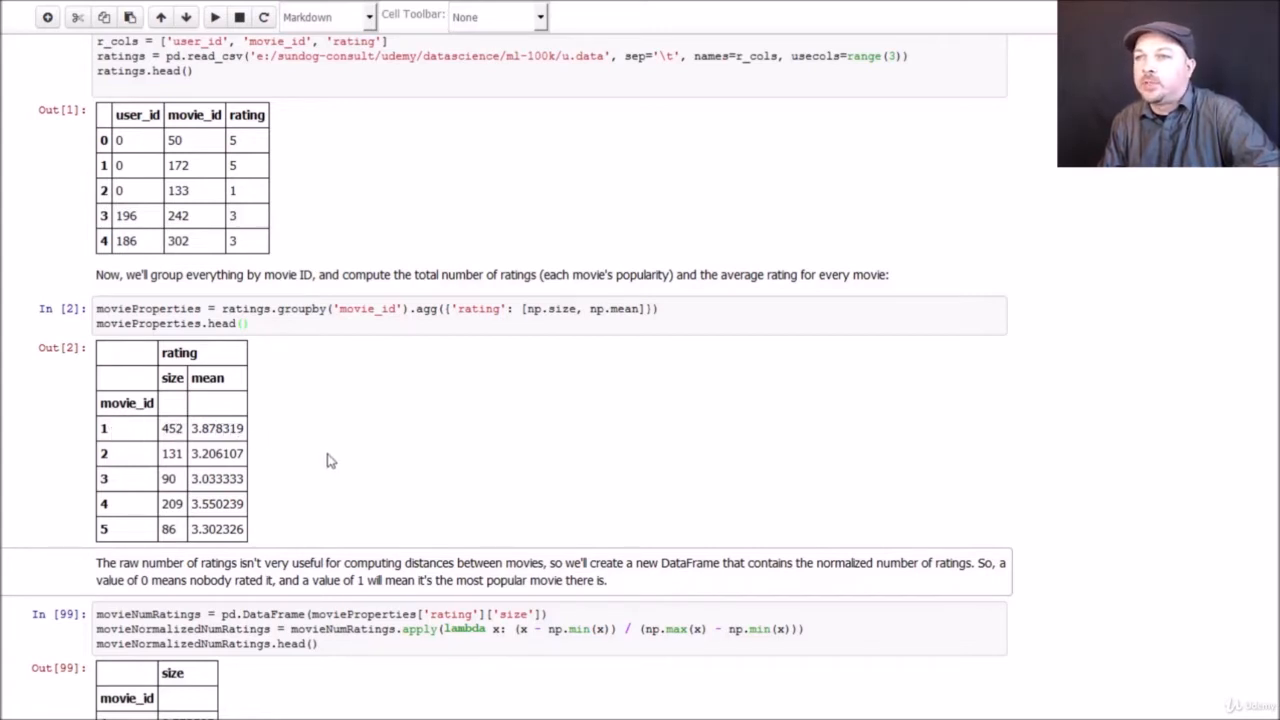
scroll("down", 3)
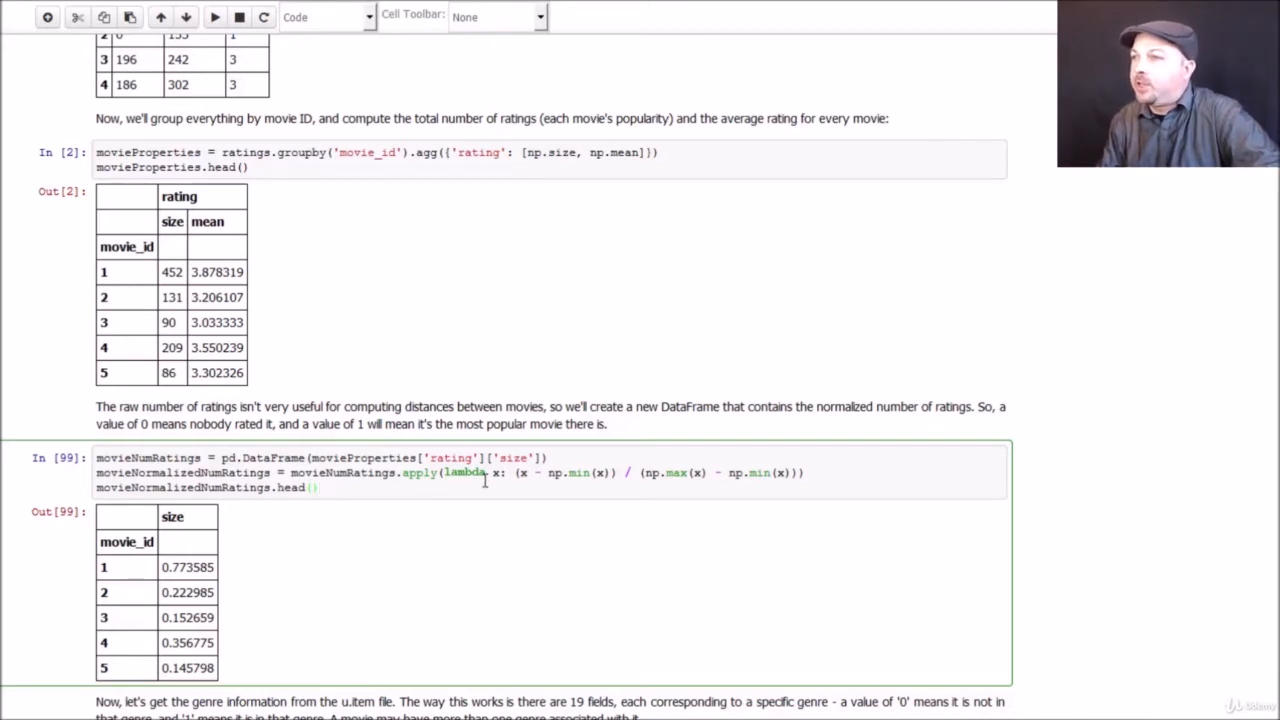
mouse_move(430, 472)
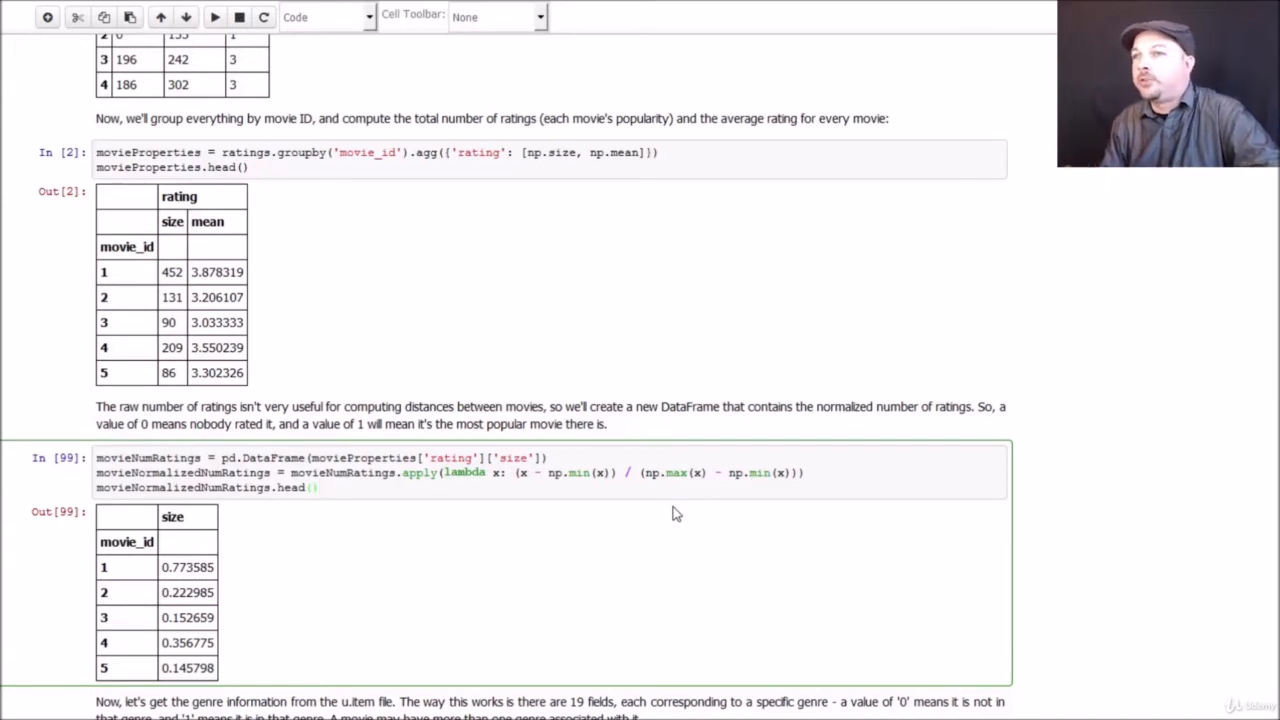
left_click(318, 488)
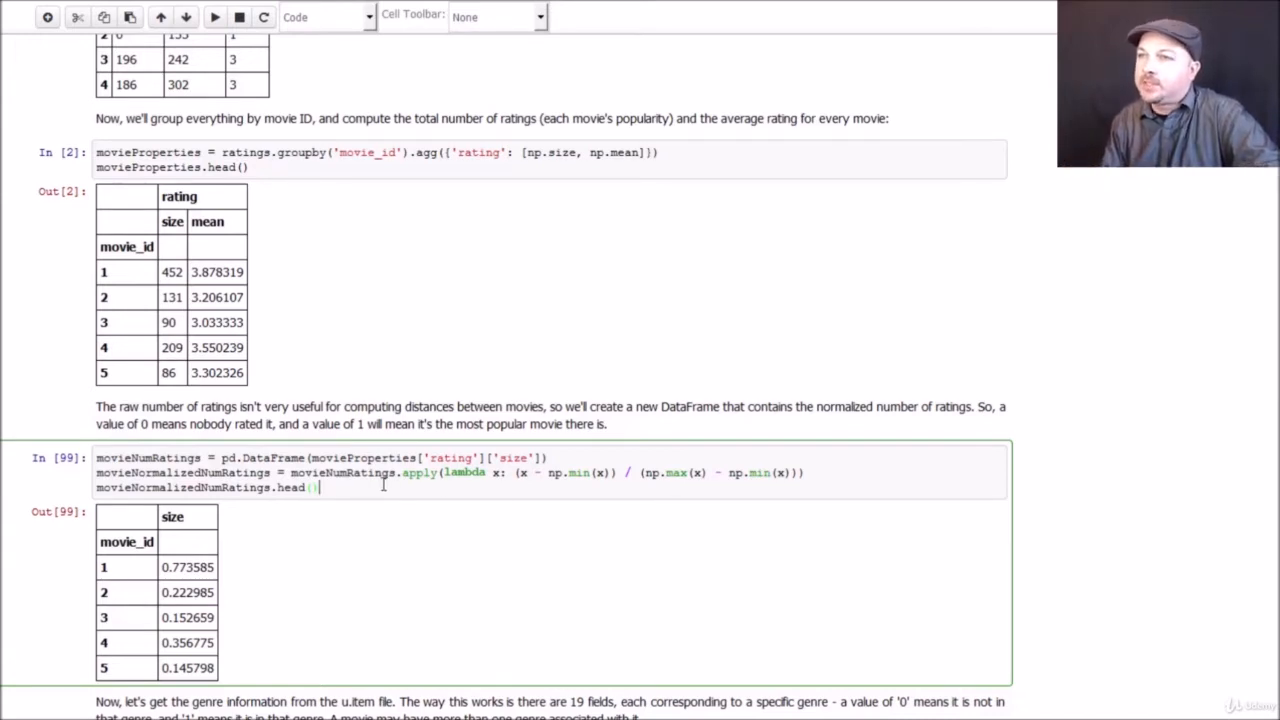
left_click(214, 16)
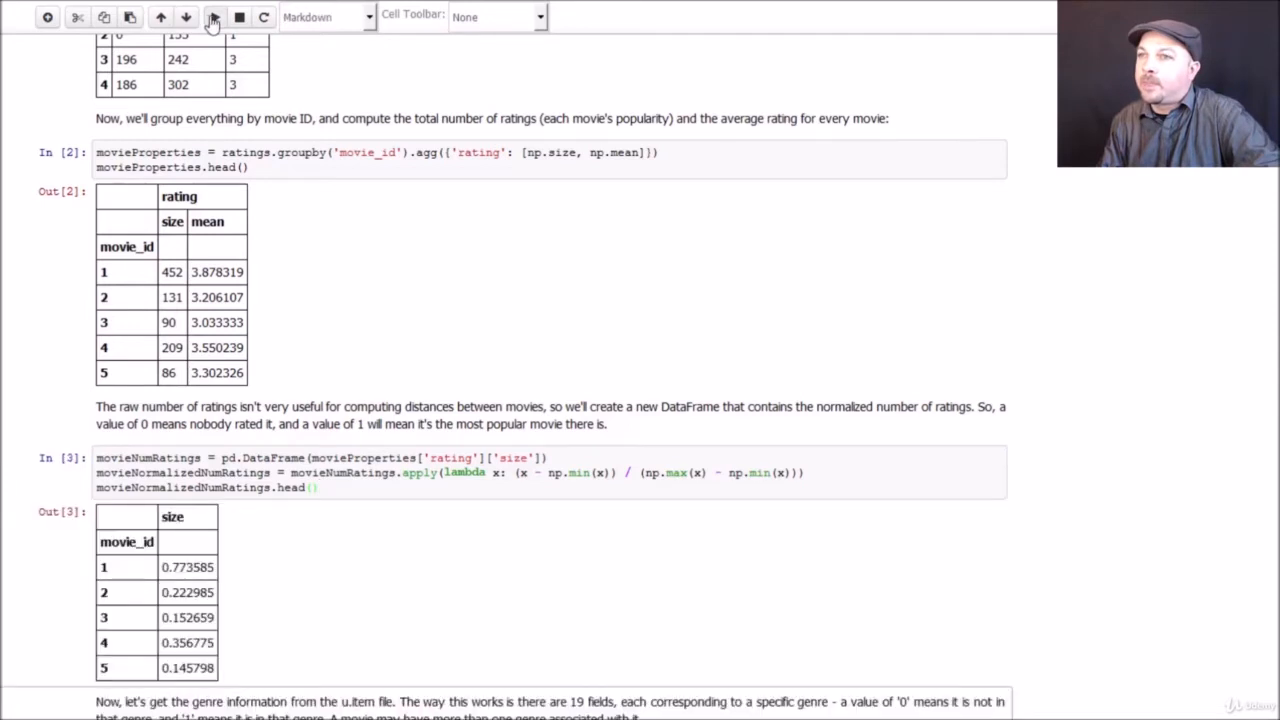
scroll("down", 3)
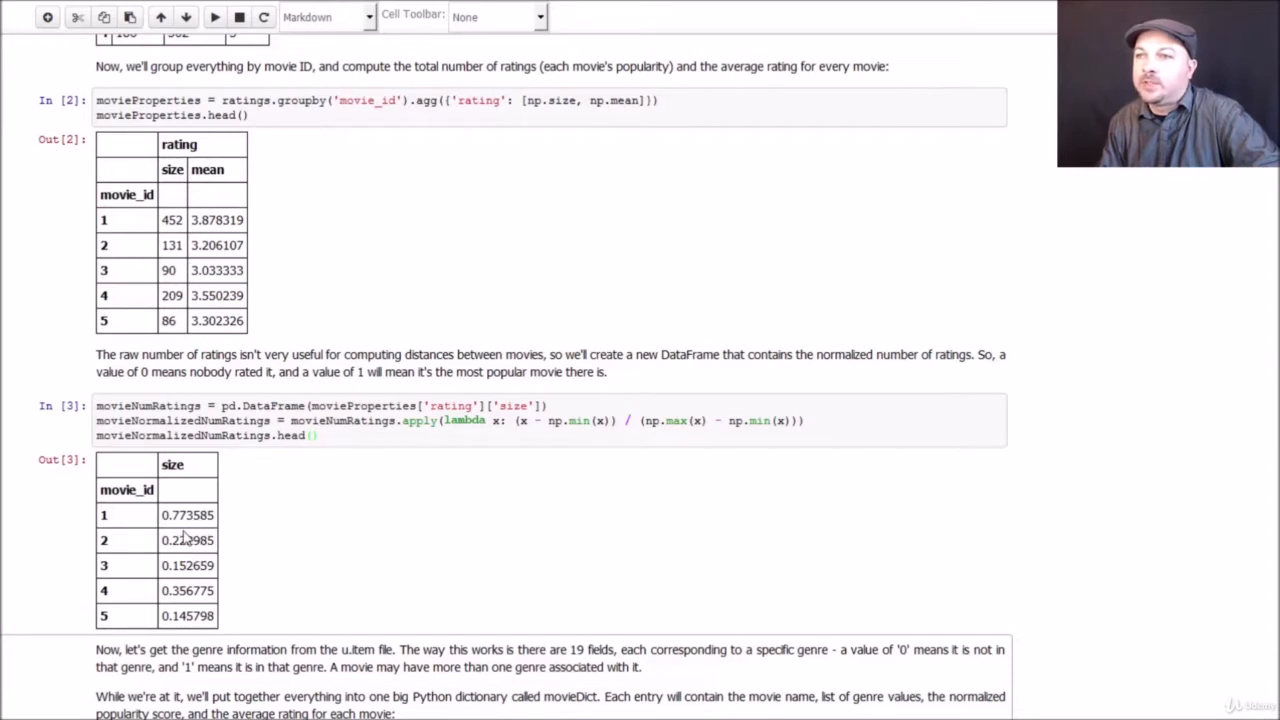
mouse_move(200, 580)
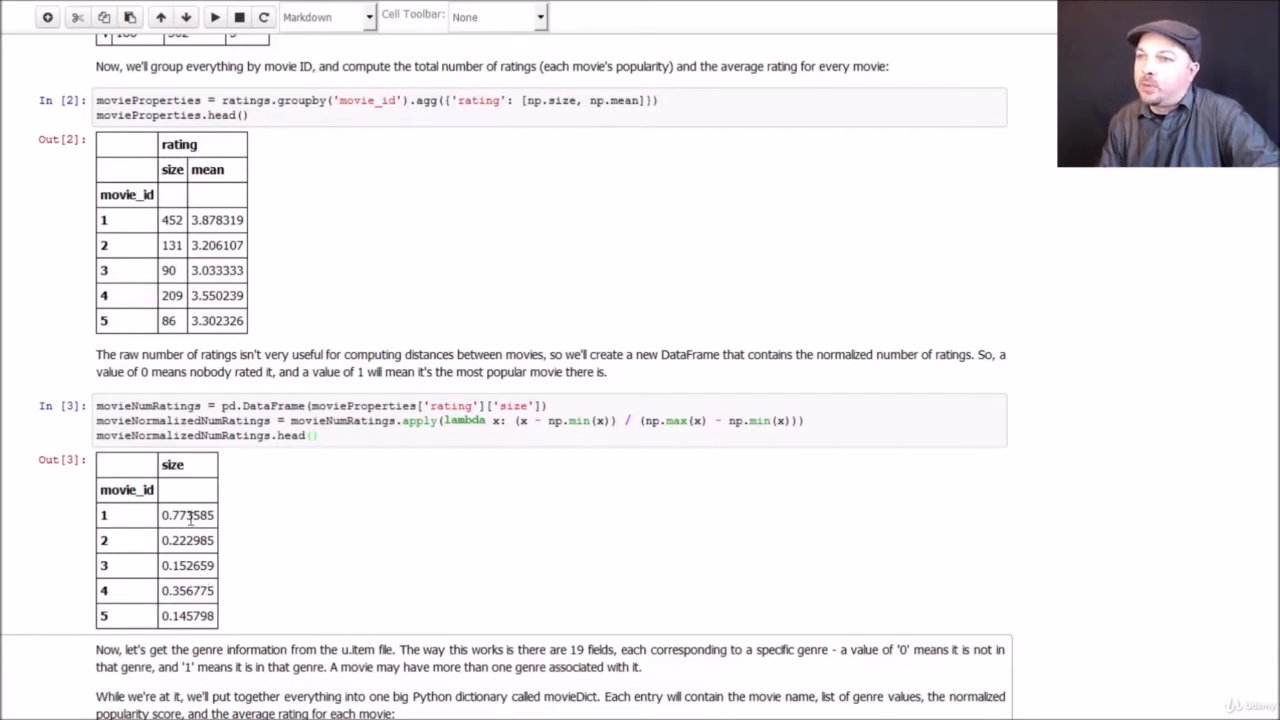
mouse_move(424, 580)
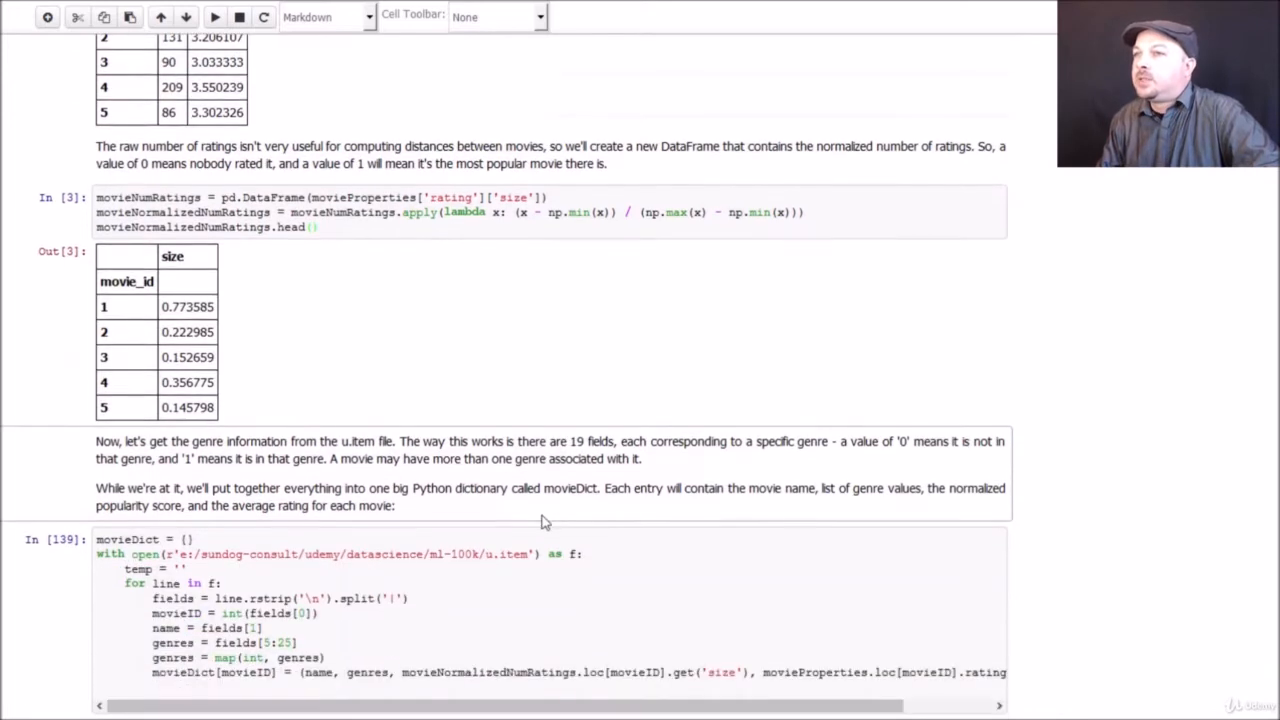
Run the movieDict cell storing each movie's name, genre flags, normalized popularity and average rating.
scroll("down", 3)
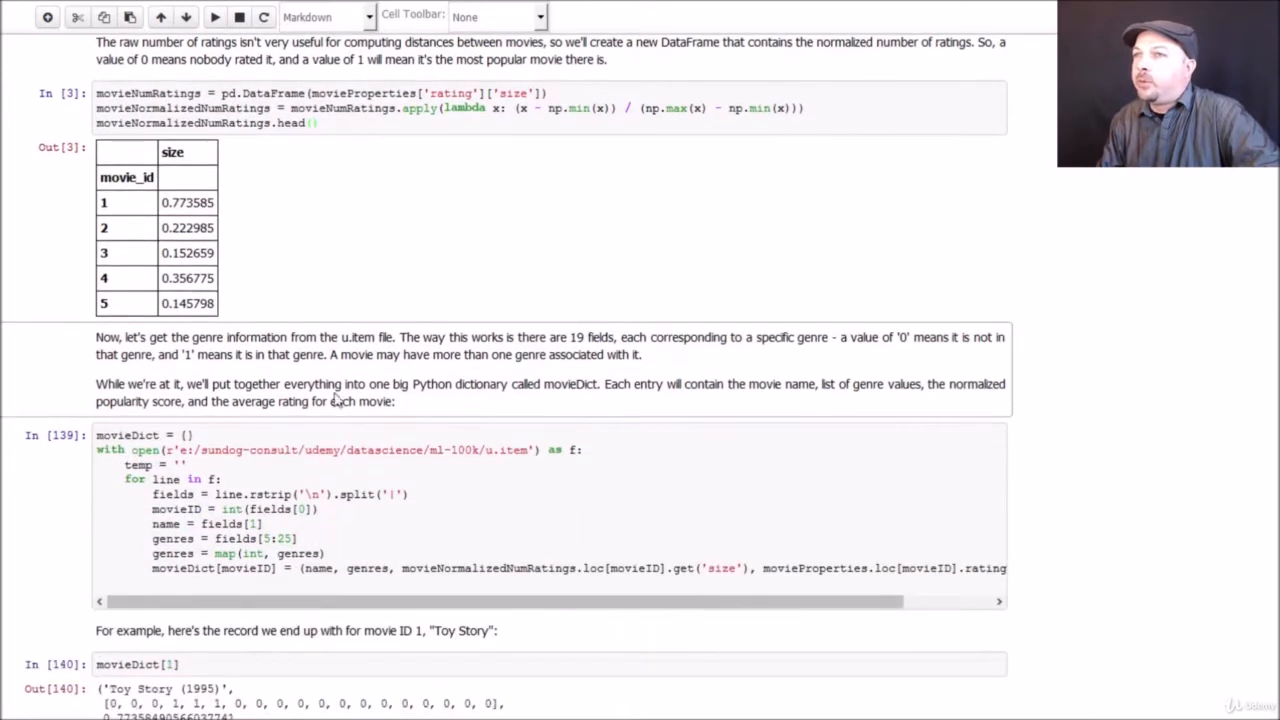
mouse_move(156, 200)
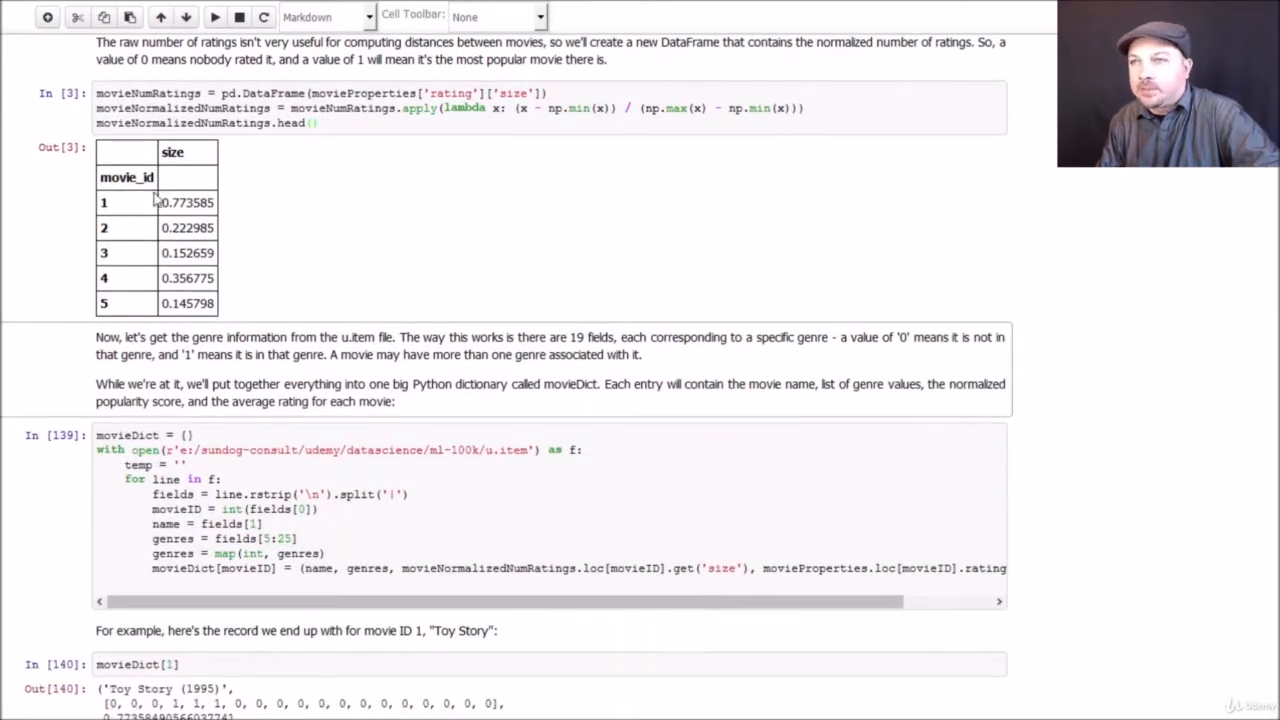
left_click(284, 436)
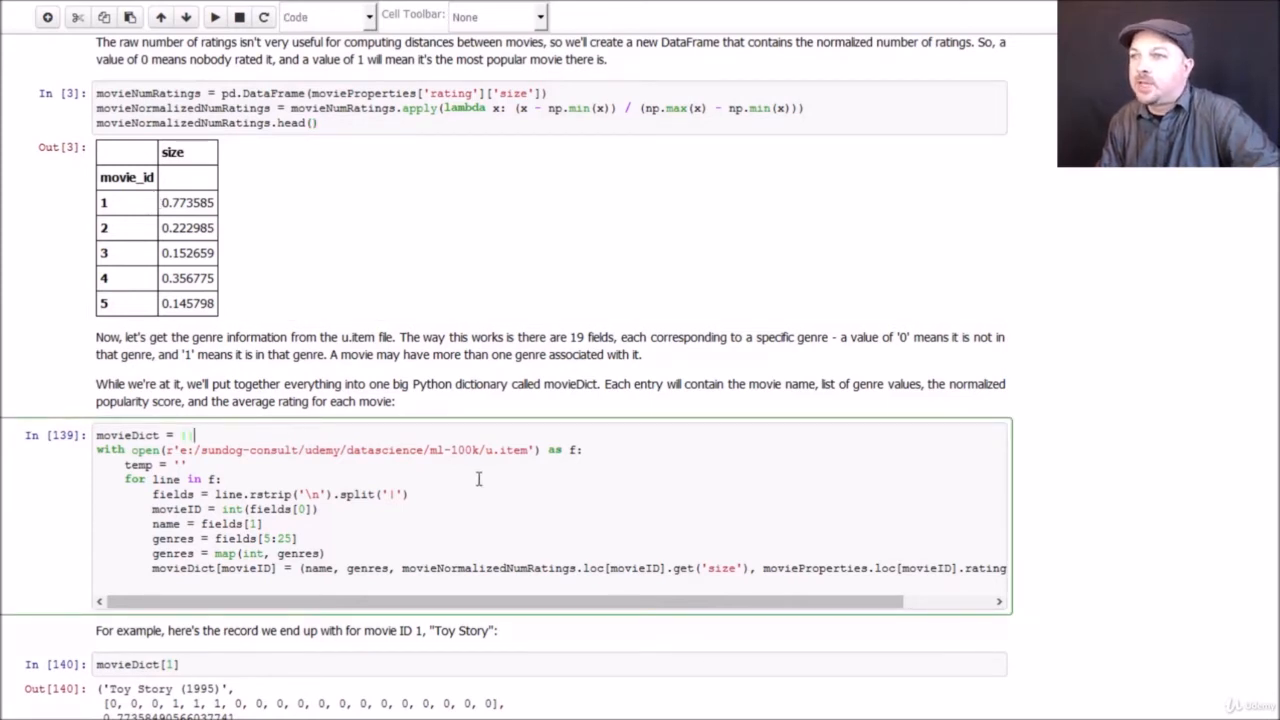
mouse_move(512, 500)
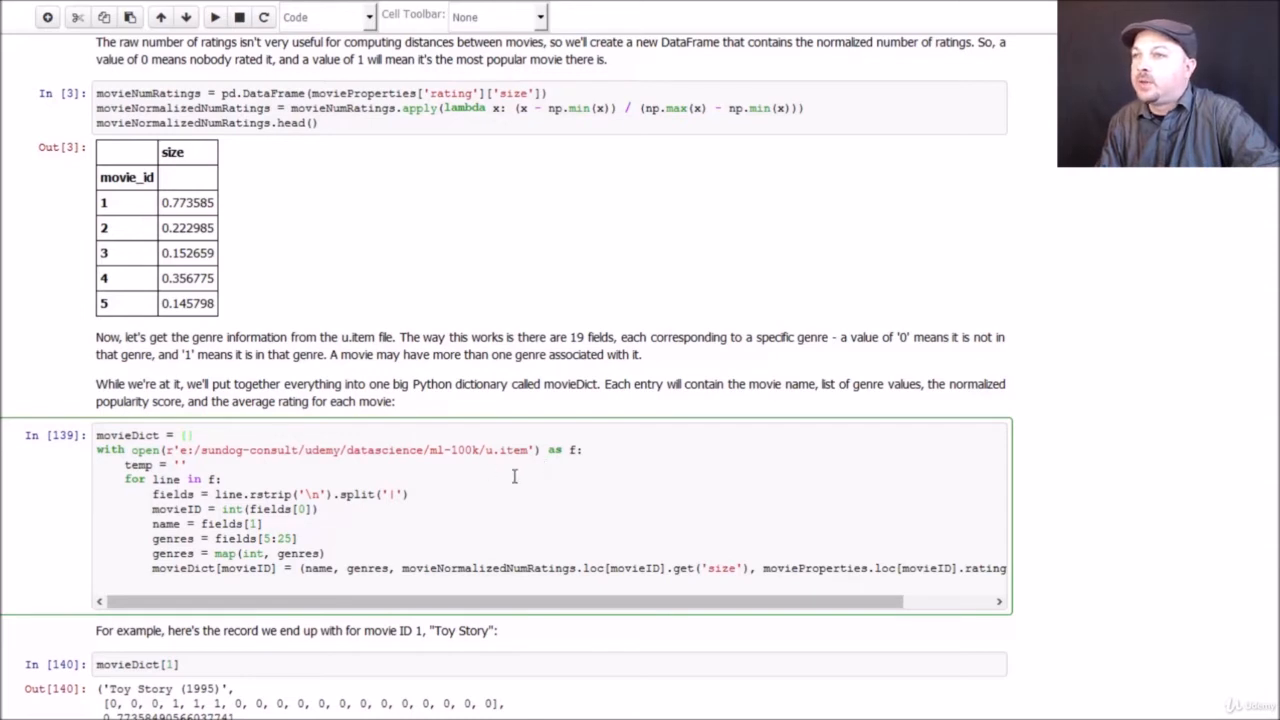
mouse_move(316, 456)
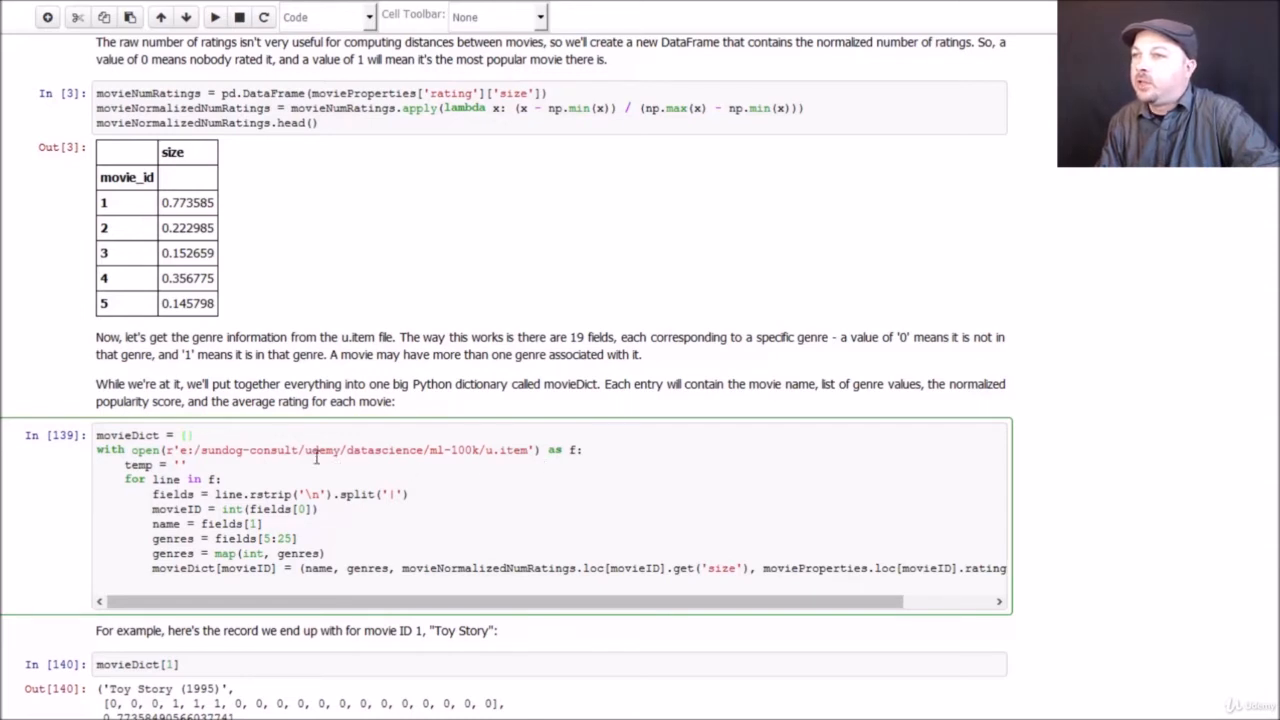
mouse_move(556, 448)
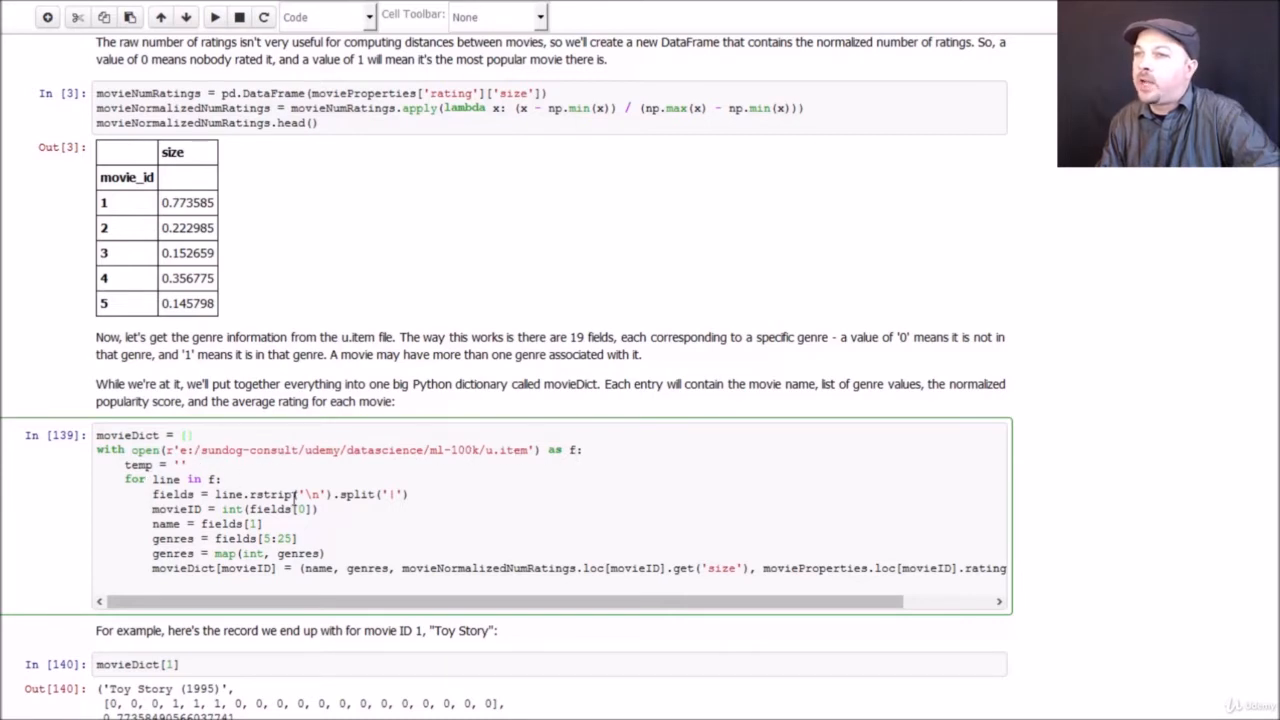
scroll("down", 3)
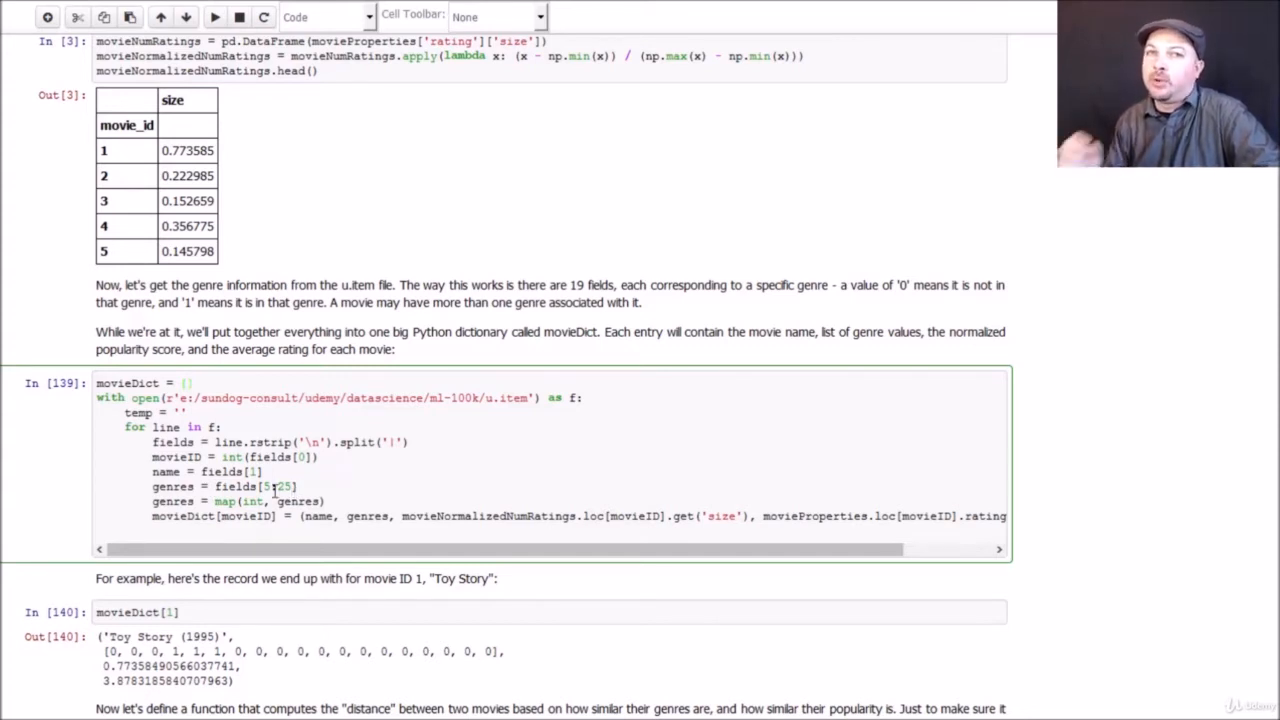
left_click(196, 382)
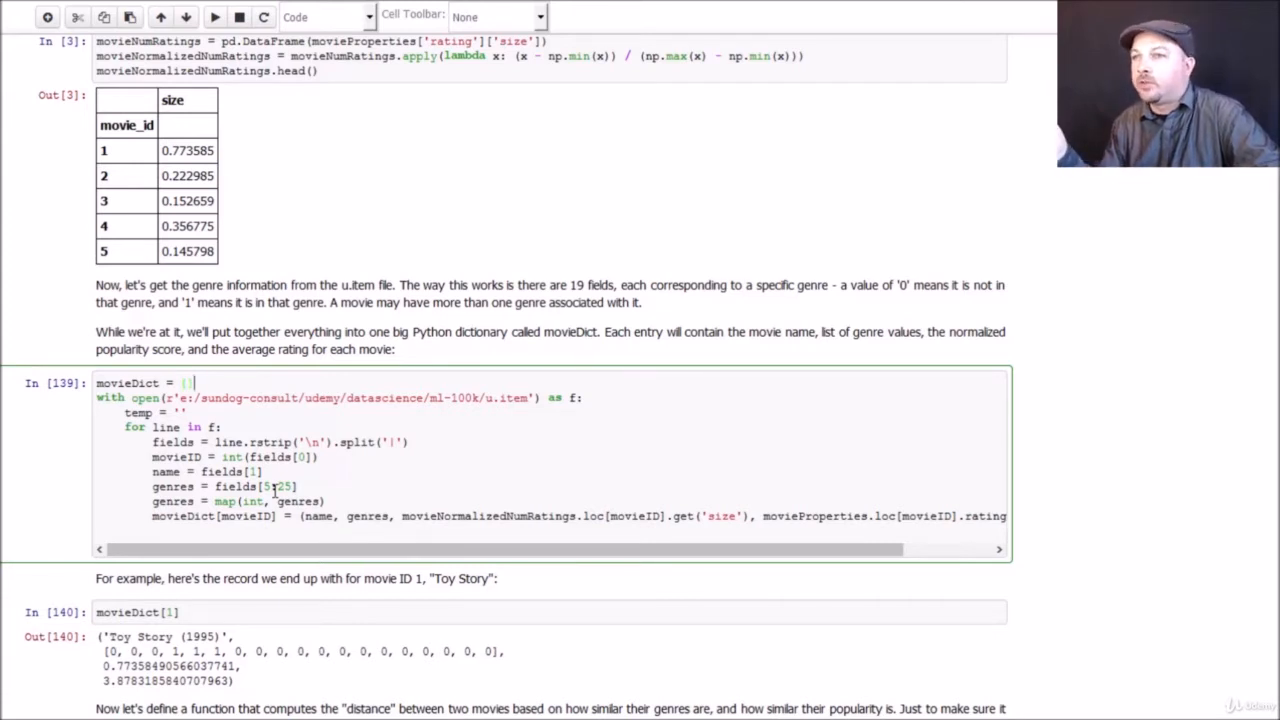
scroll("down", 3)
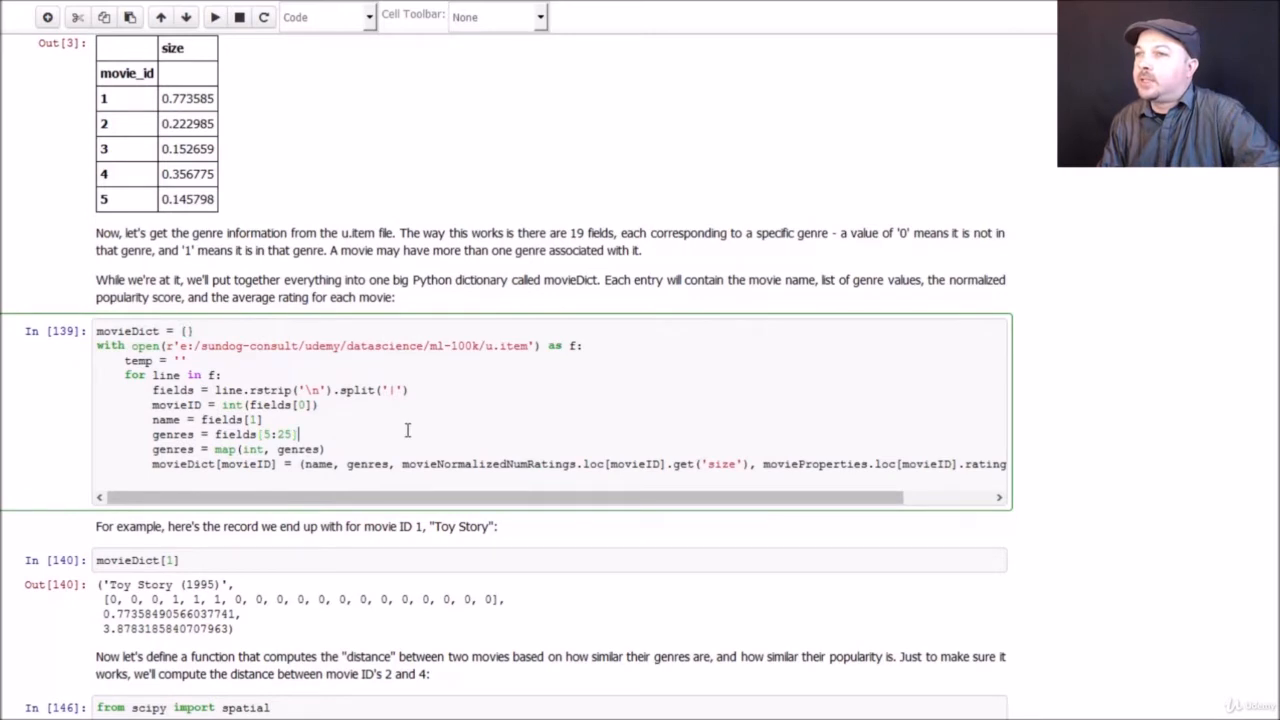
mouse_move(472, 428)
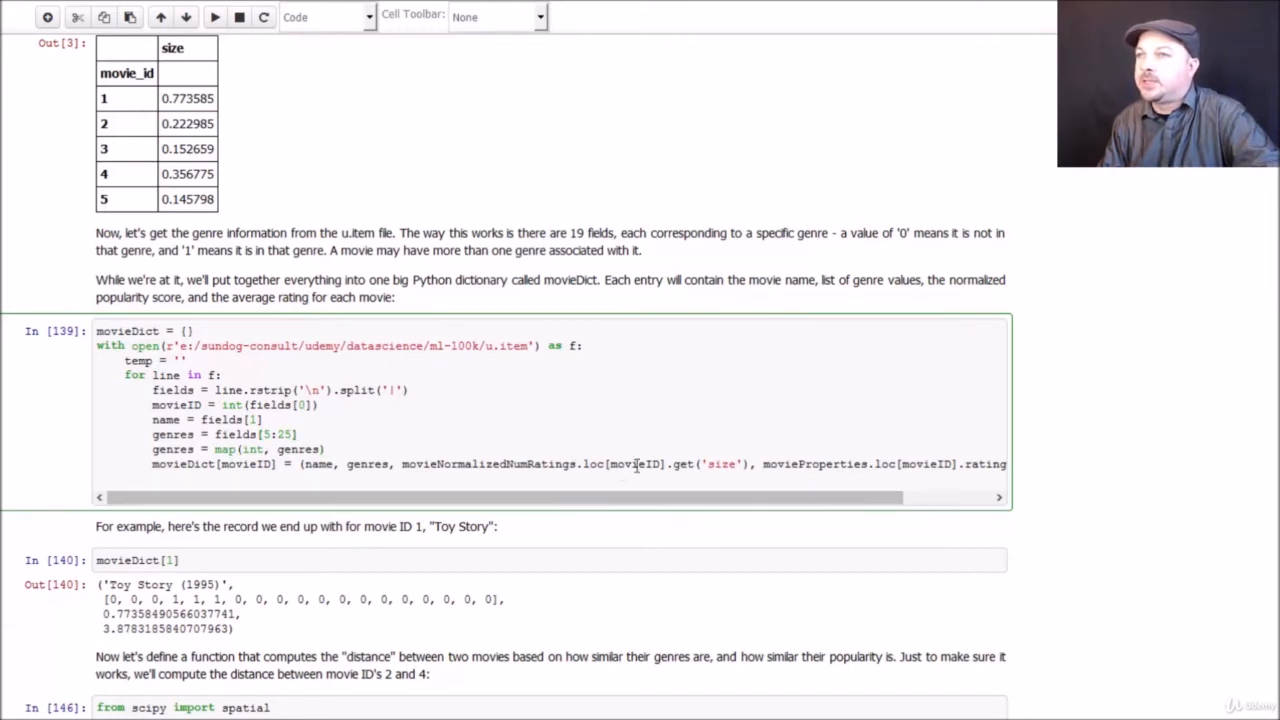
left_click(214, 16)
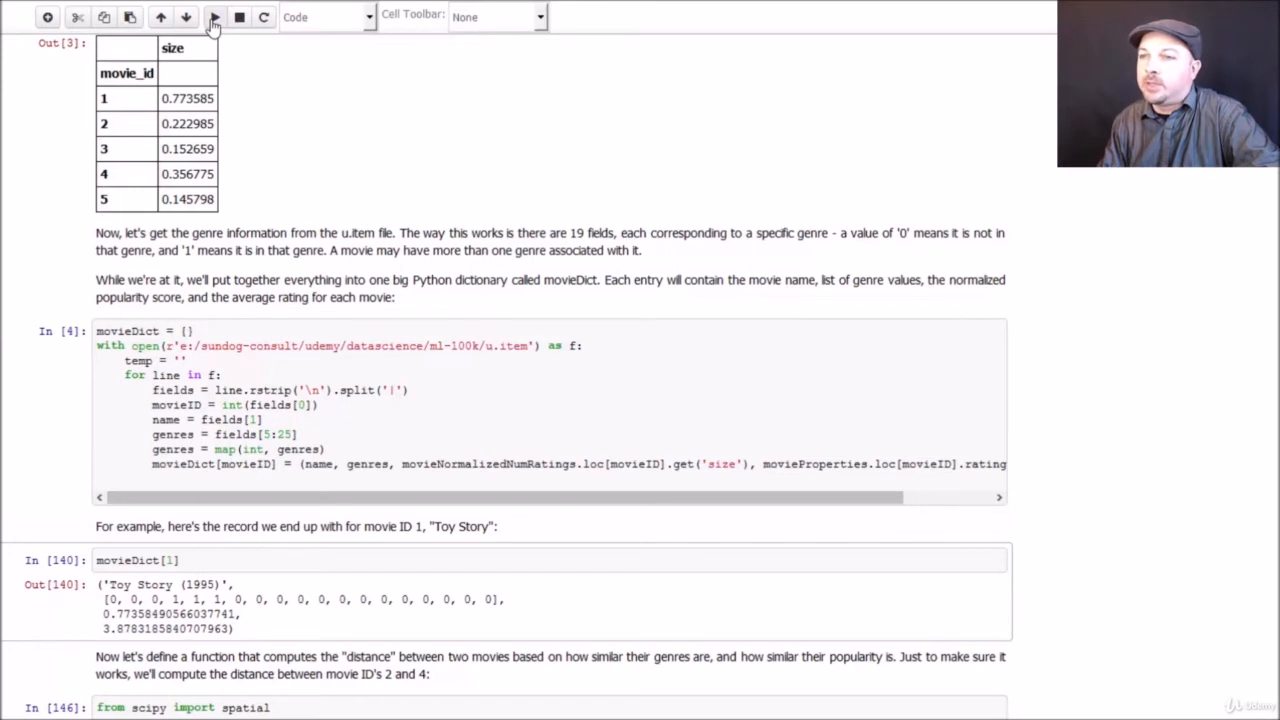
Run movieDict[1] to show Toy Story (1995) with its genres, popularity and average rating.
left_click(214, 16)
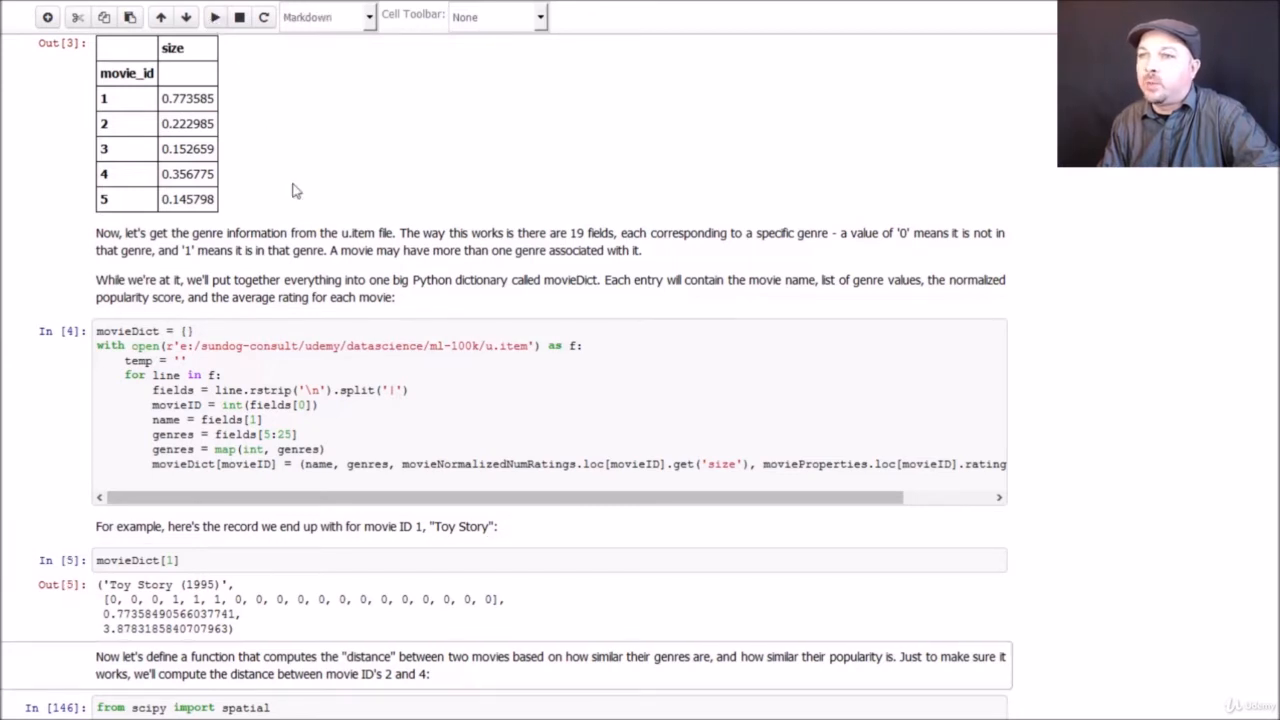
scroll("down", 3)
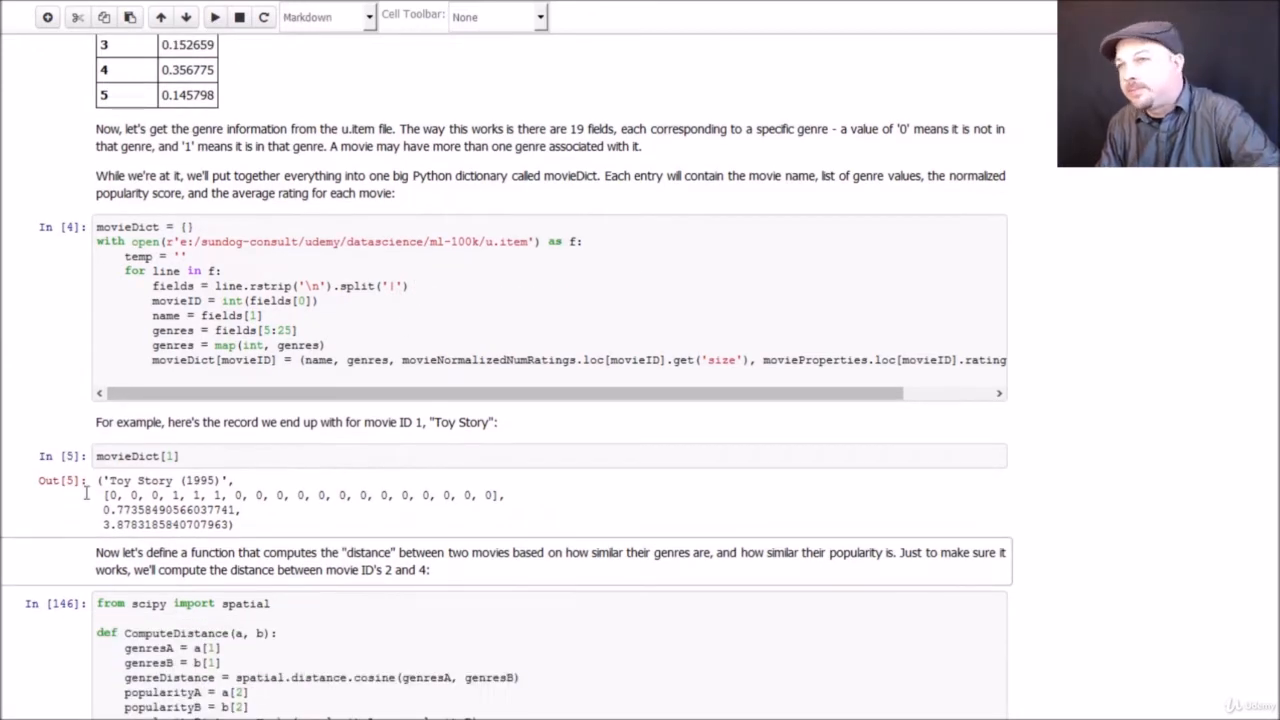
scroll("down", 3)
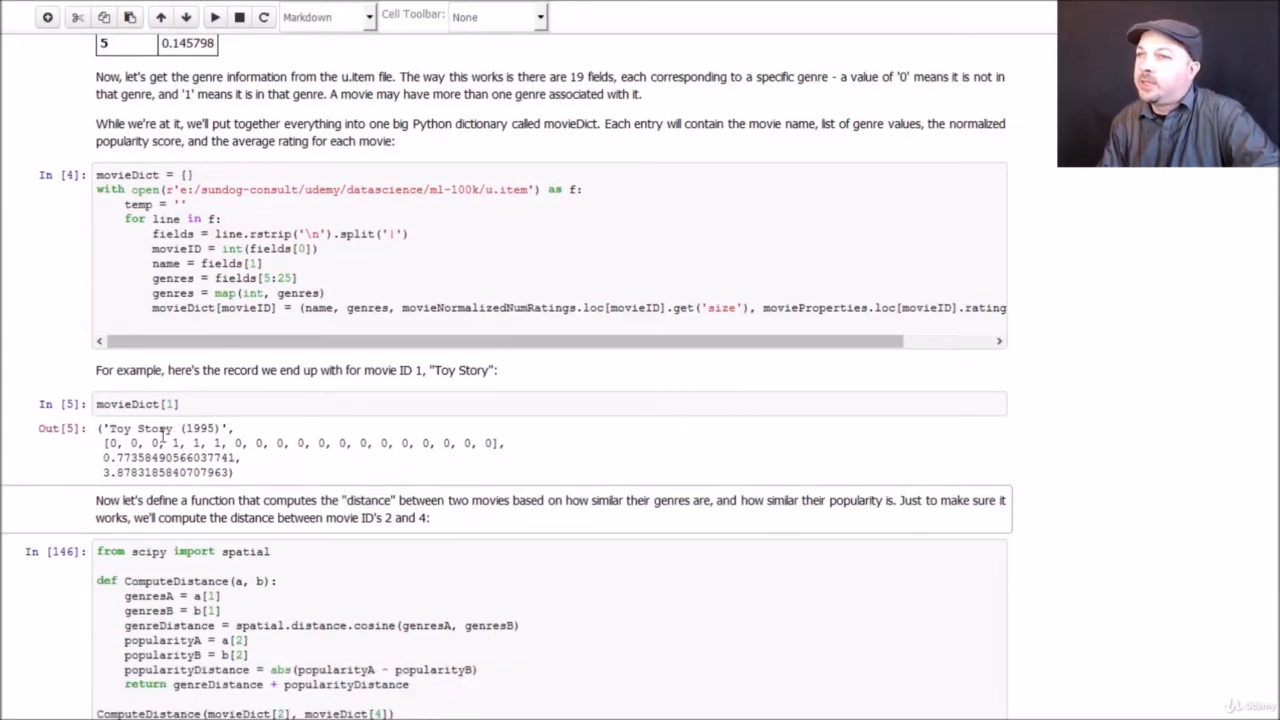
mouse_move(250, 438)
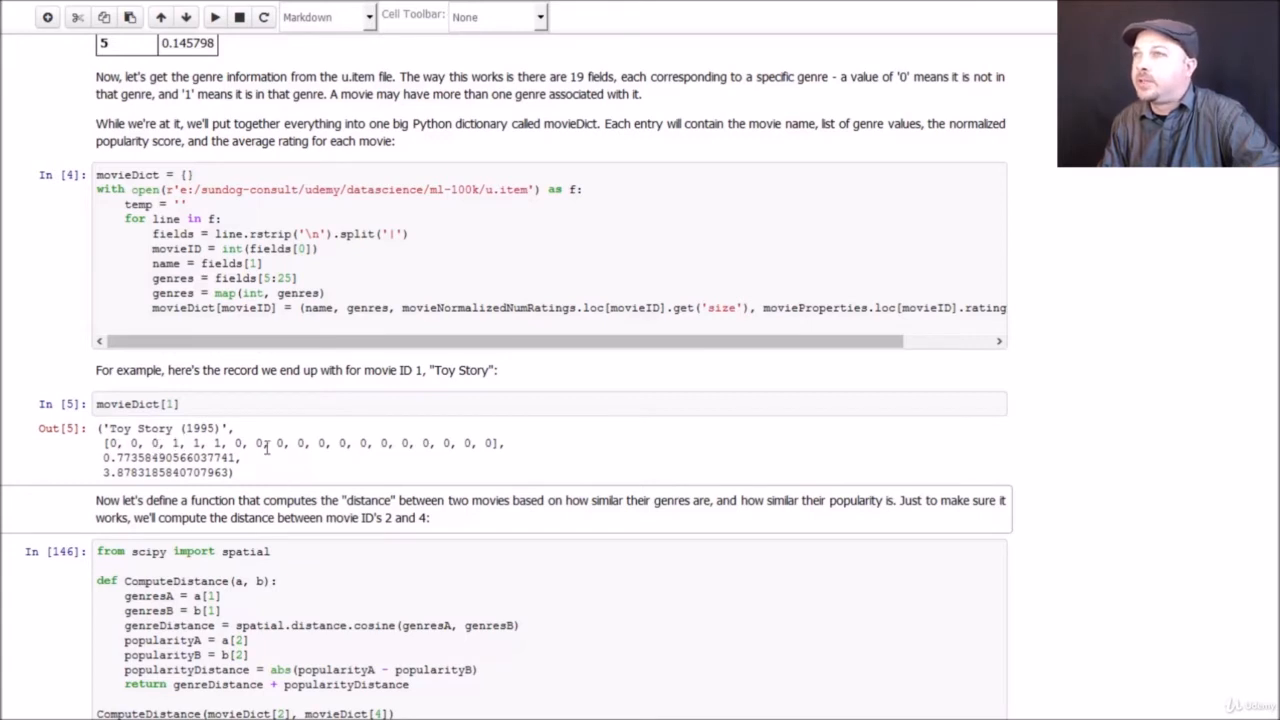
mouse_move(318, 460)
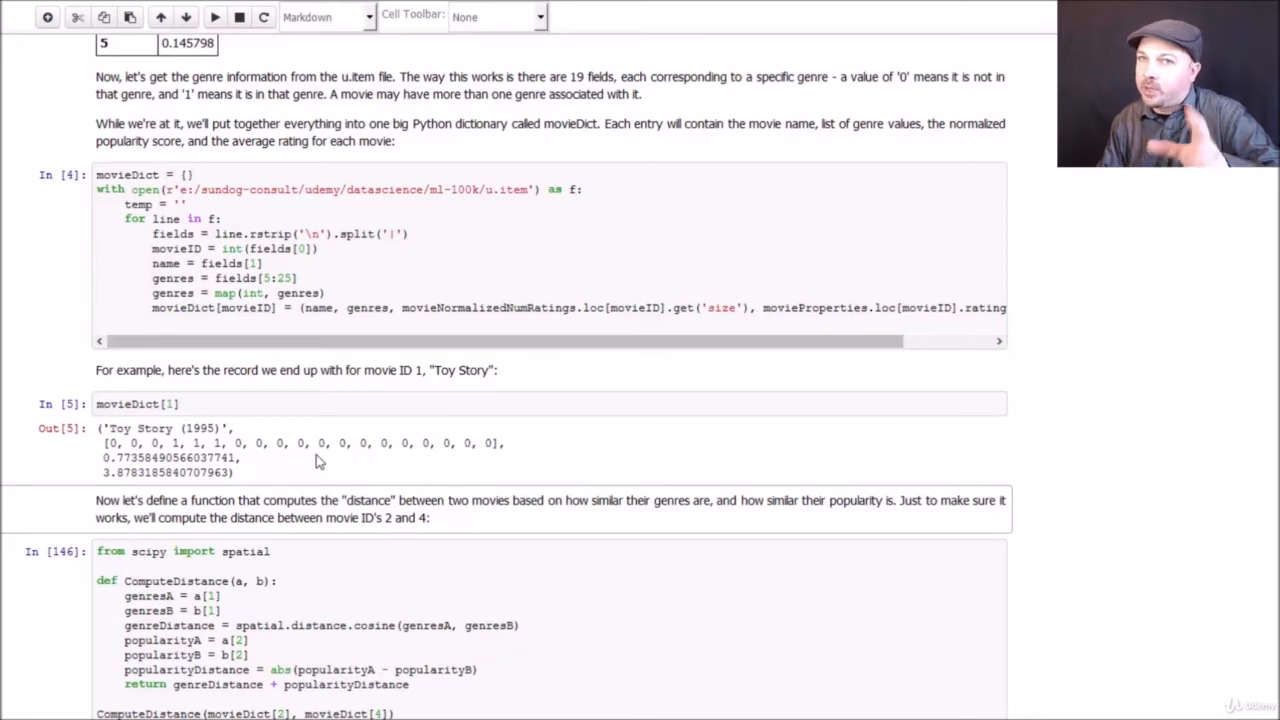
mouse_move(332, 444)
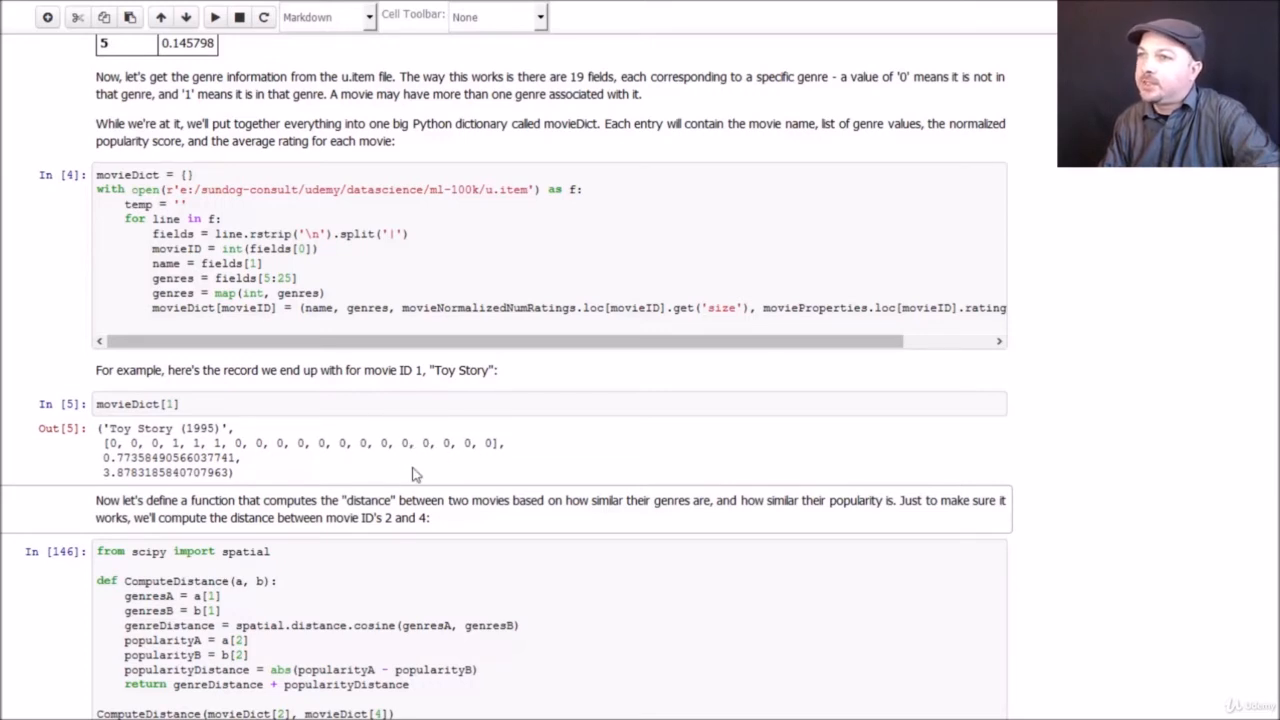
mouse_move(248, 464)
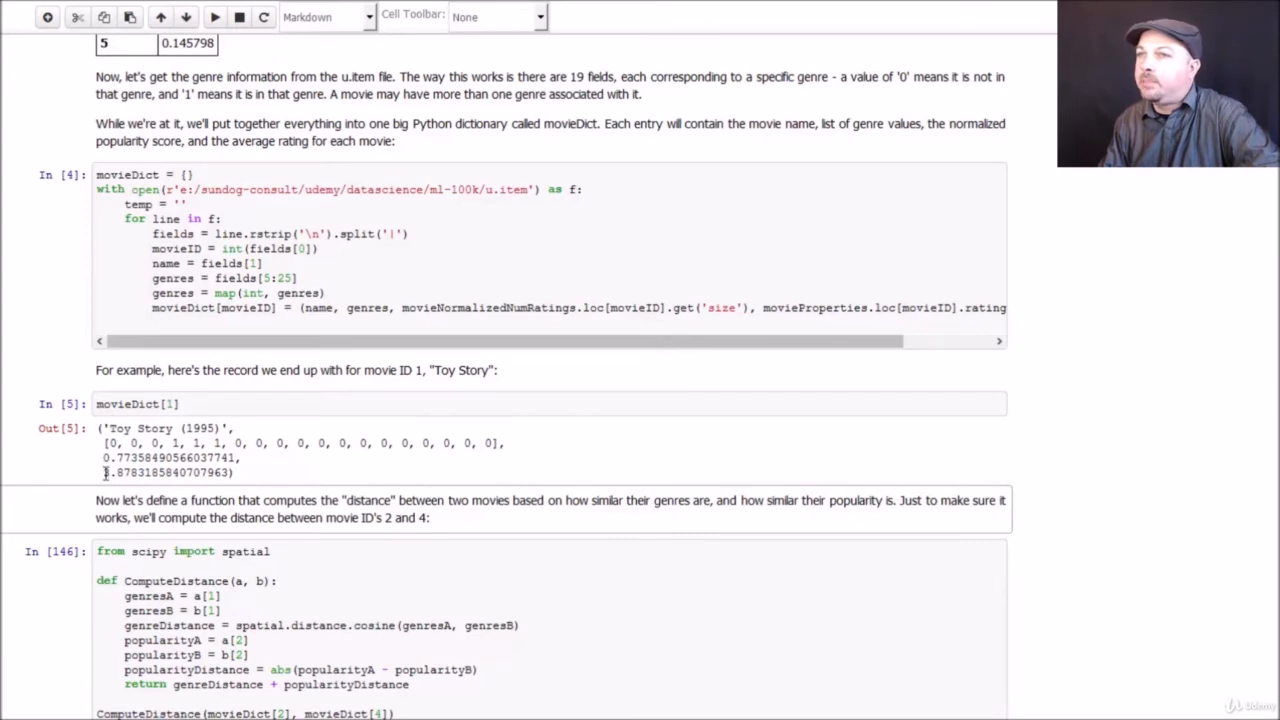
mouse_move(288, 478)
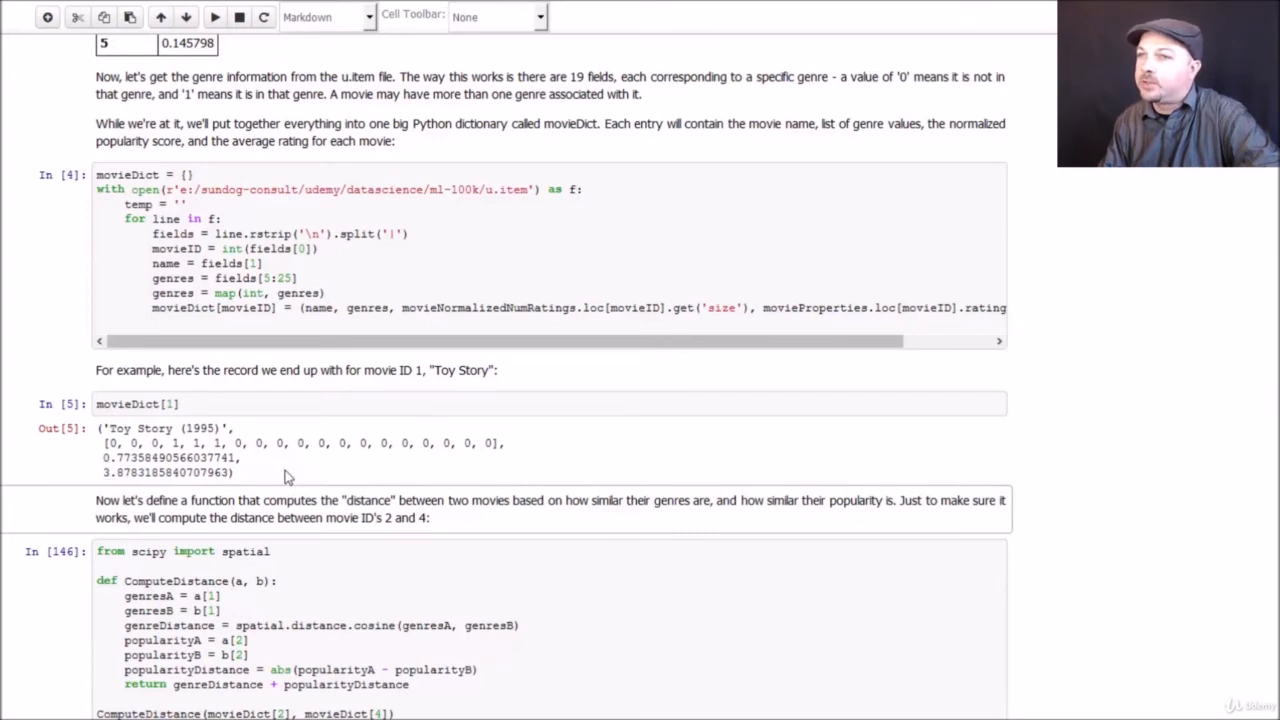
scroll("down", 3)
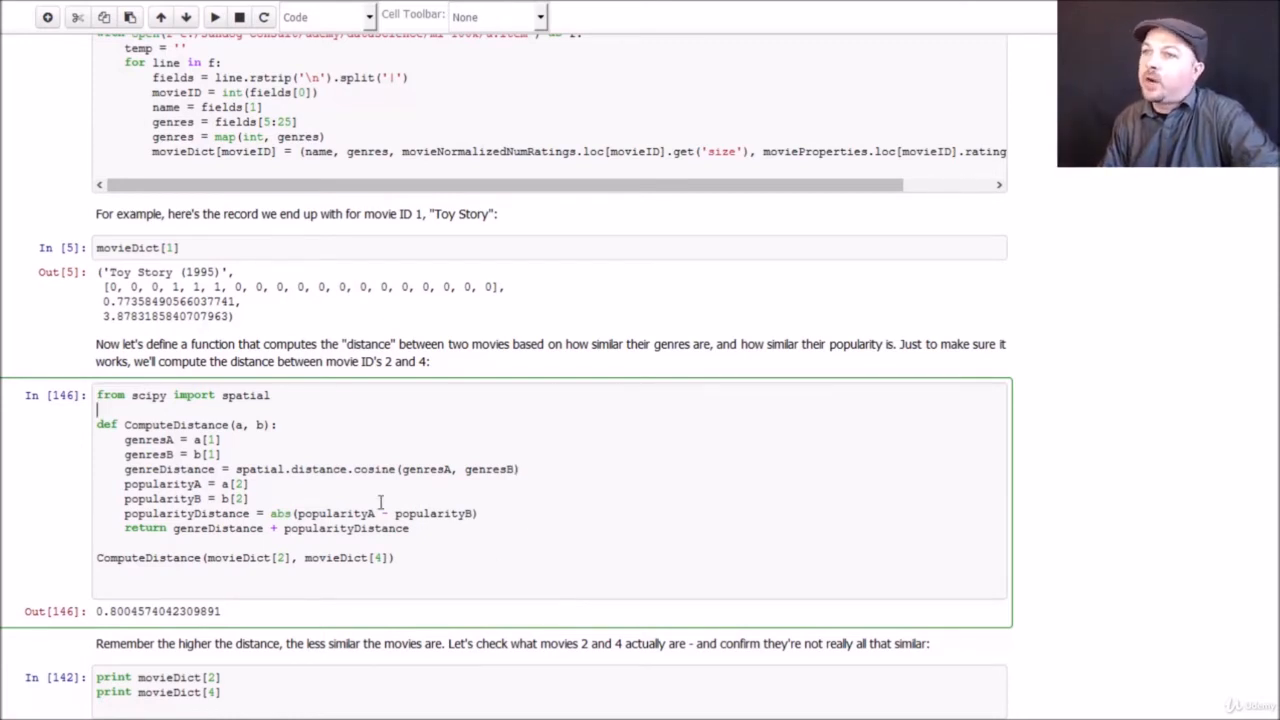
mouse_move(258, 442)
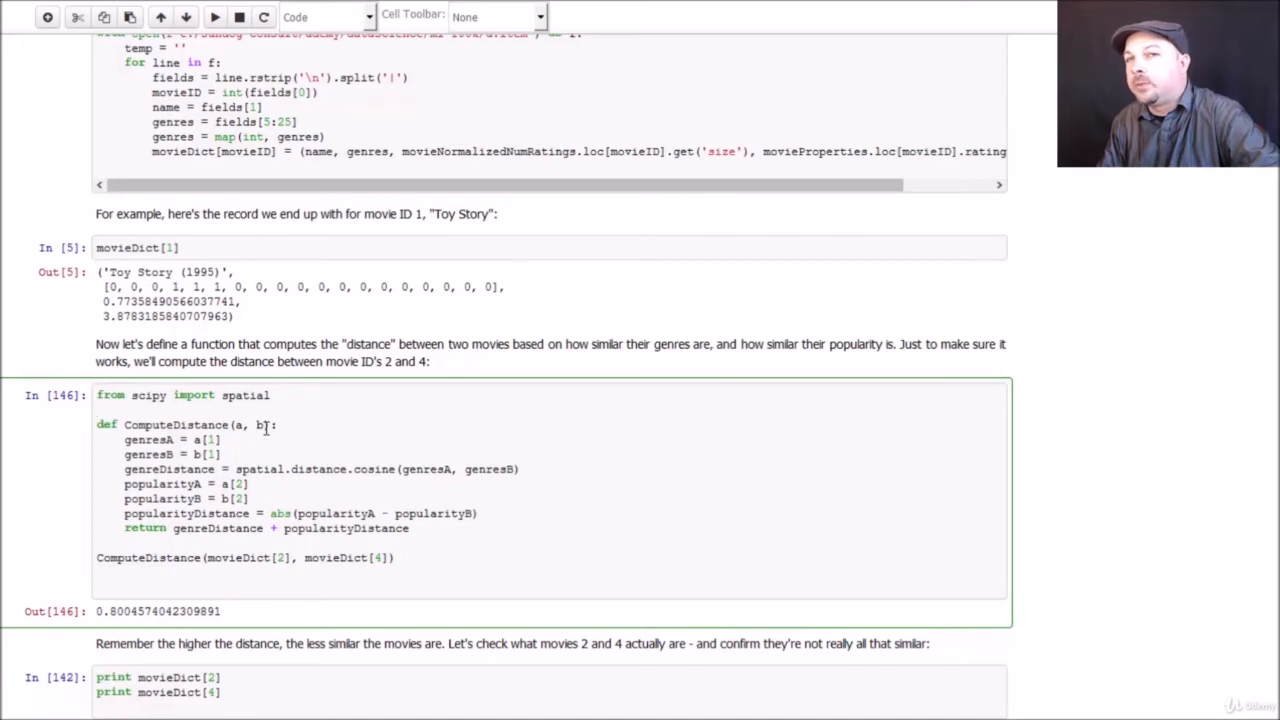
scroll("down", 3)
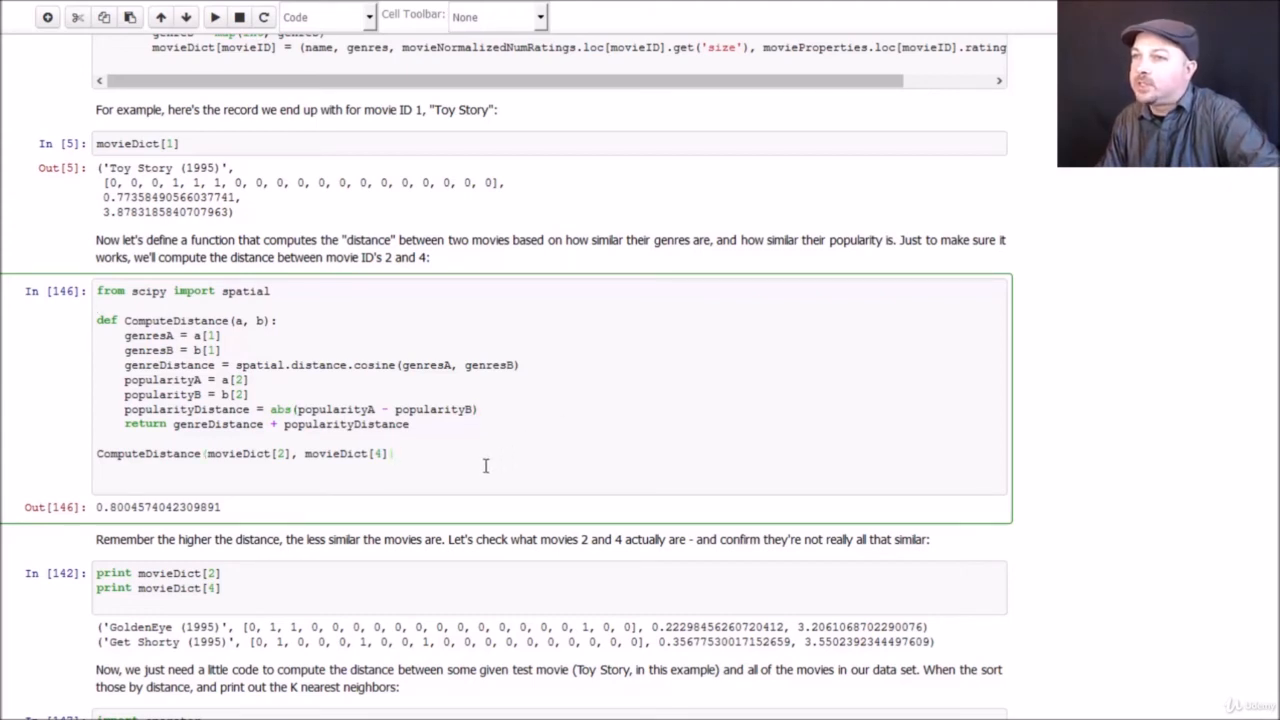
Run ComputeDistance for movies 2 and 4 (about 0.80) and print both movie records.
left_click(216, 16)
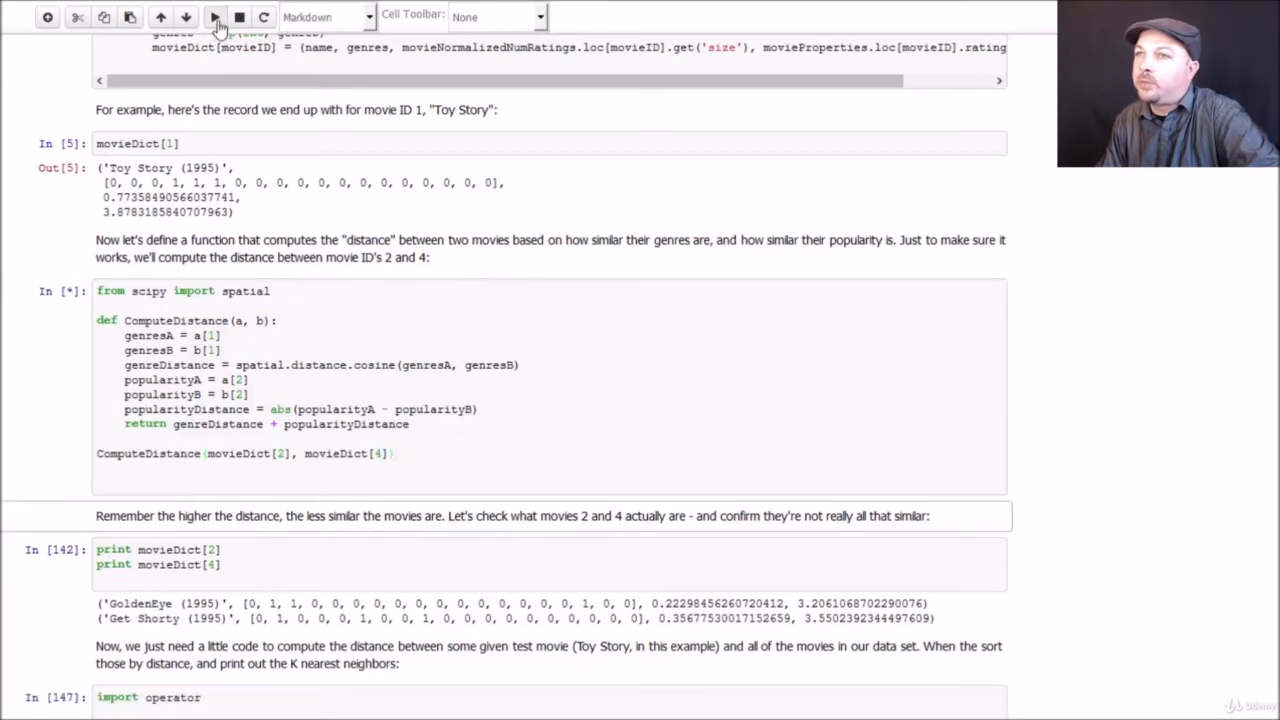
left_click(216, 16)
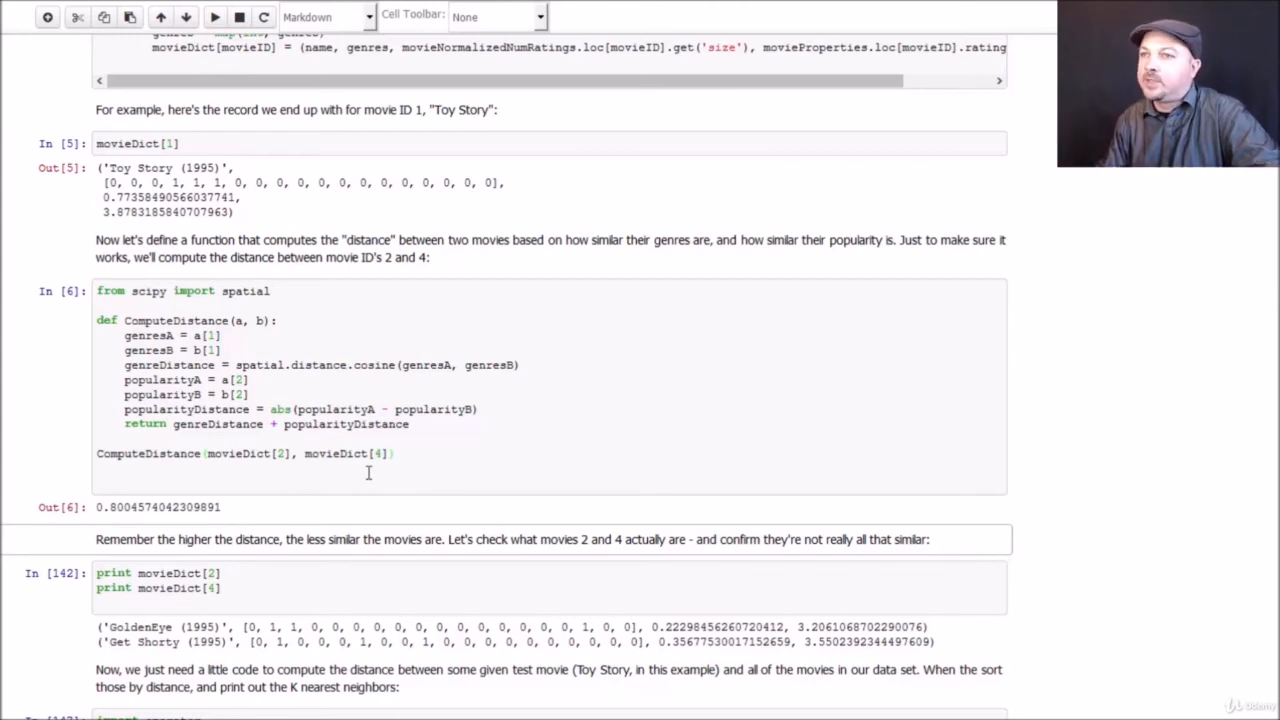
scroll("down", 3)
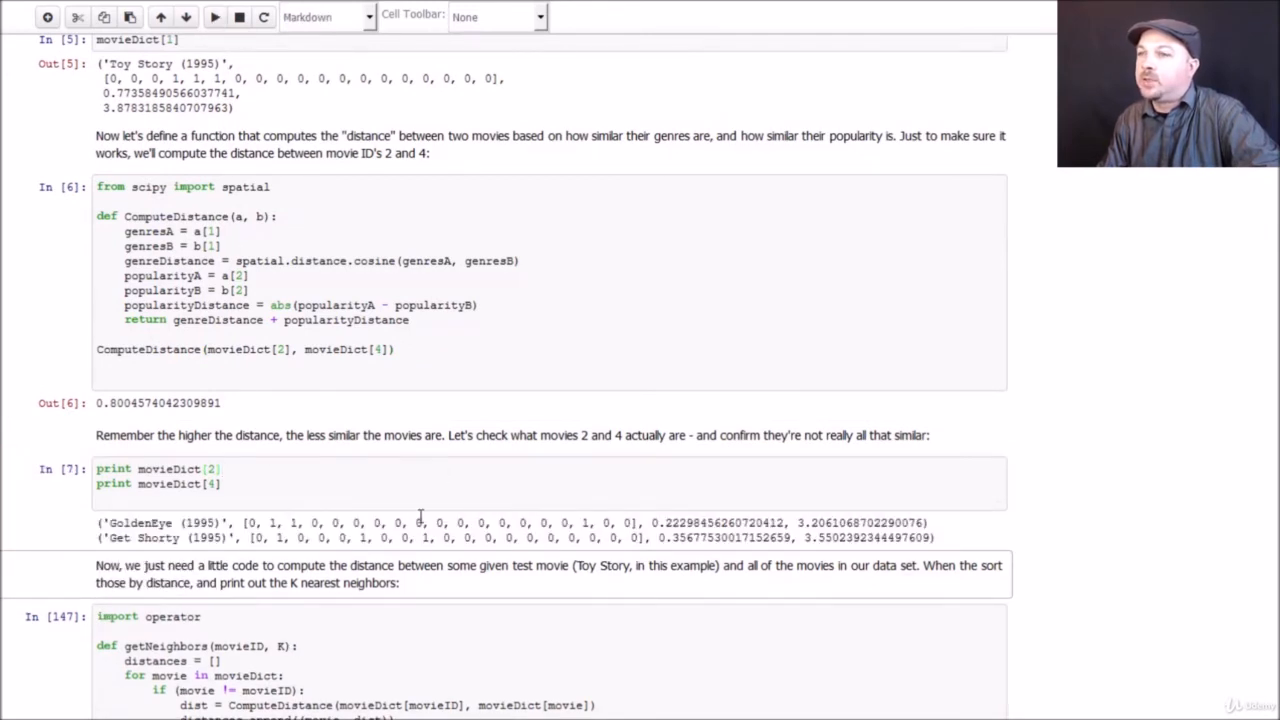
scroll("down", 3)
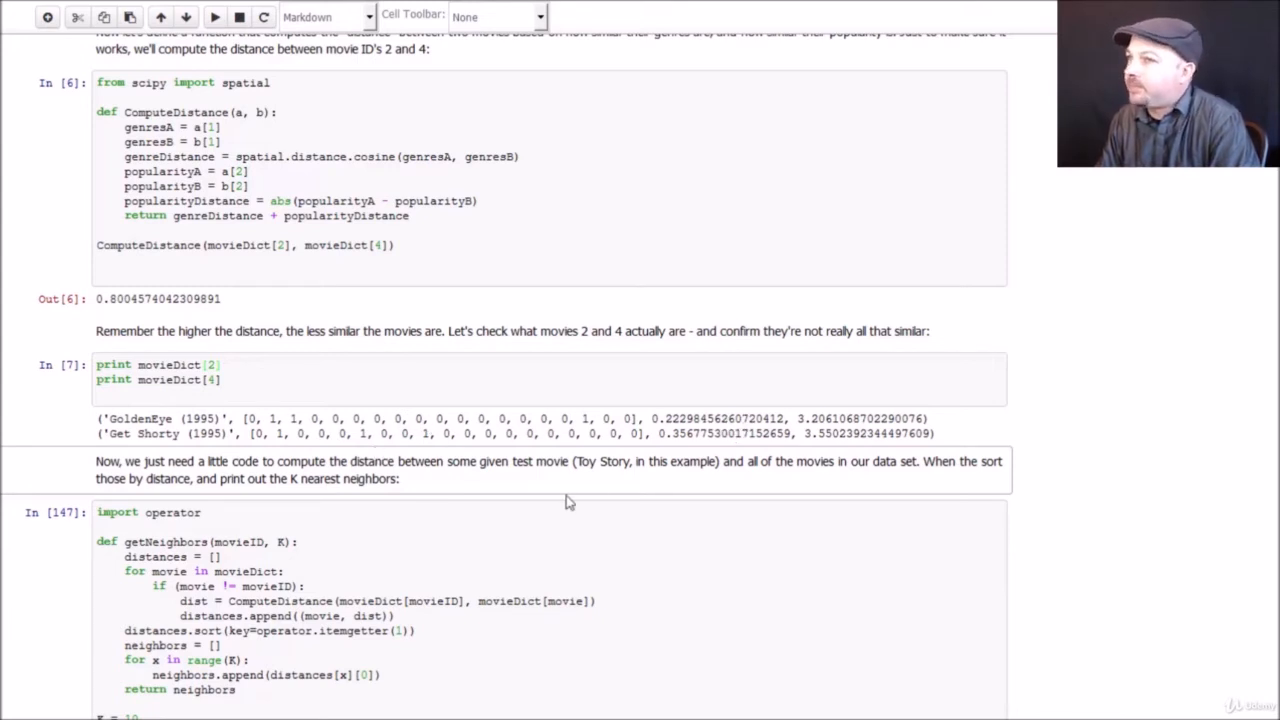
Run getNeighbors to list Toy Story's 10 closest movies with their average ratings.
scroll("down", 3)
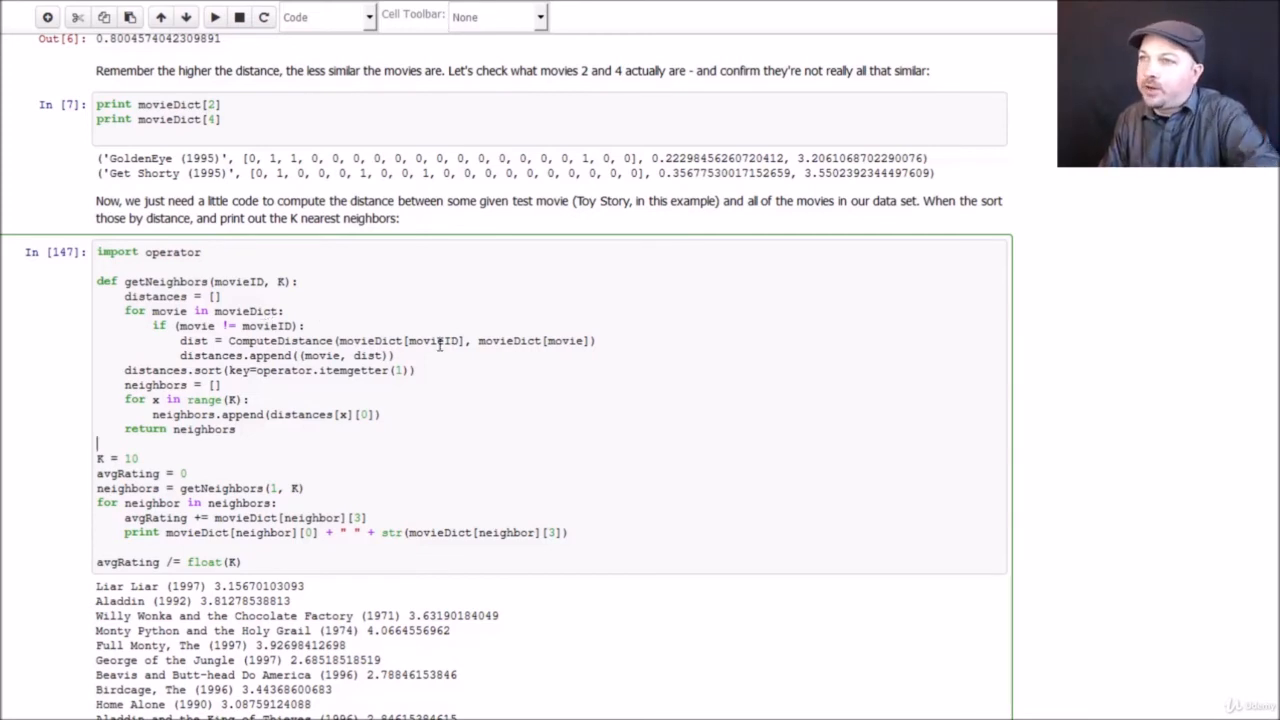
mouse_move(436, 382)
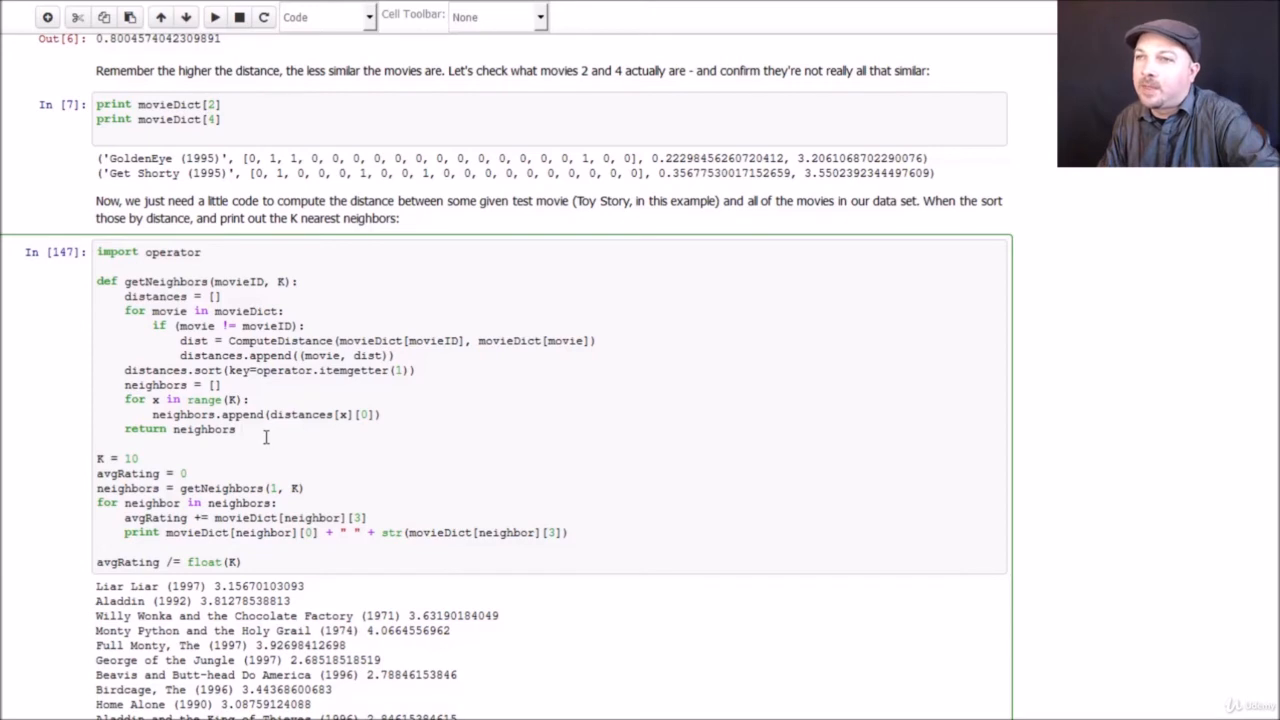
scroll("down", 3)
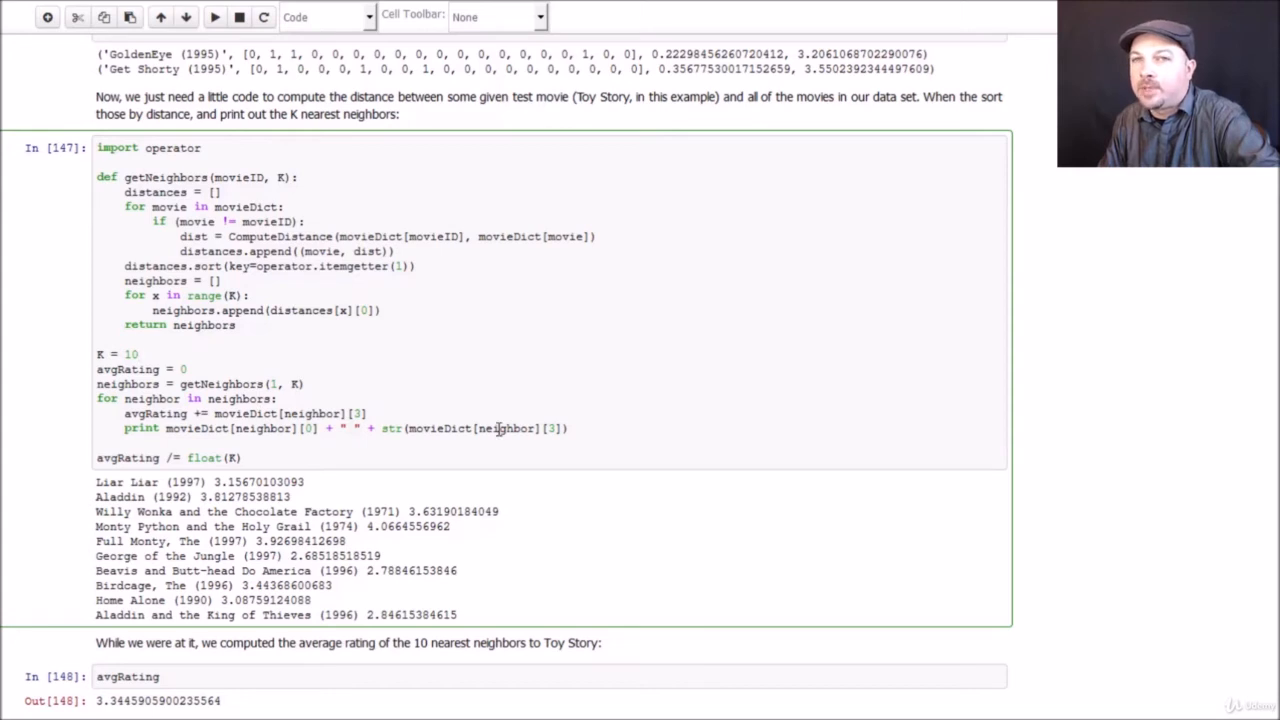
left_click(140, 354)
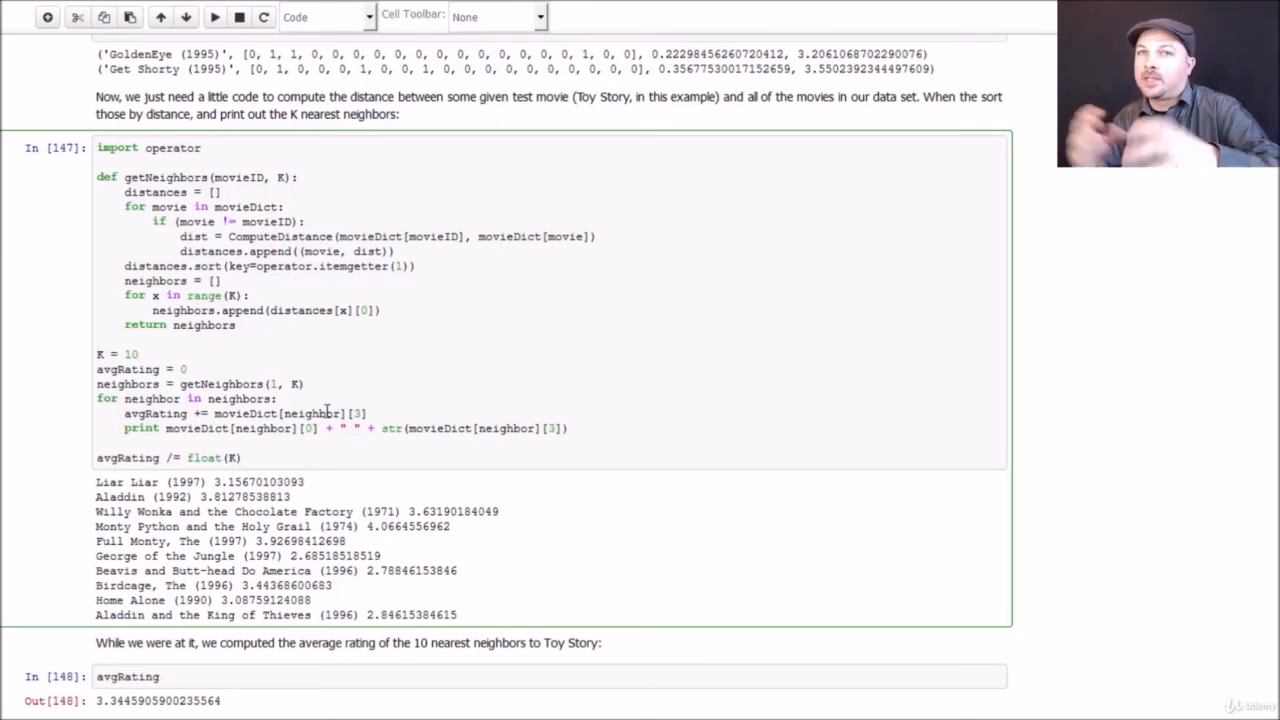
left_click(140, 354)
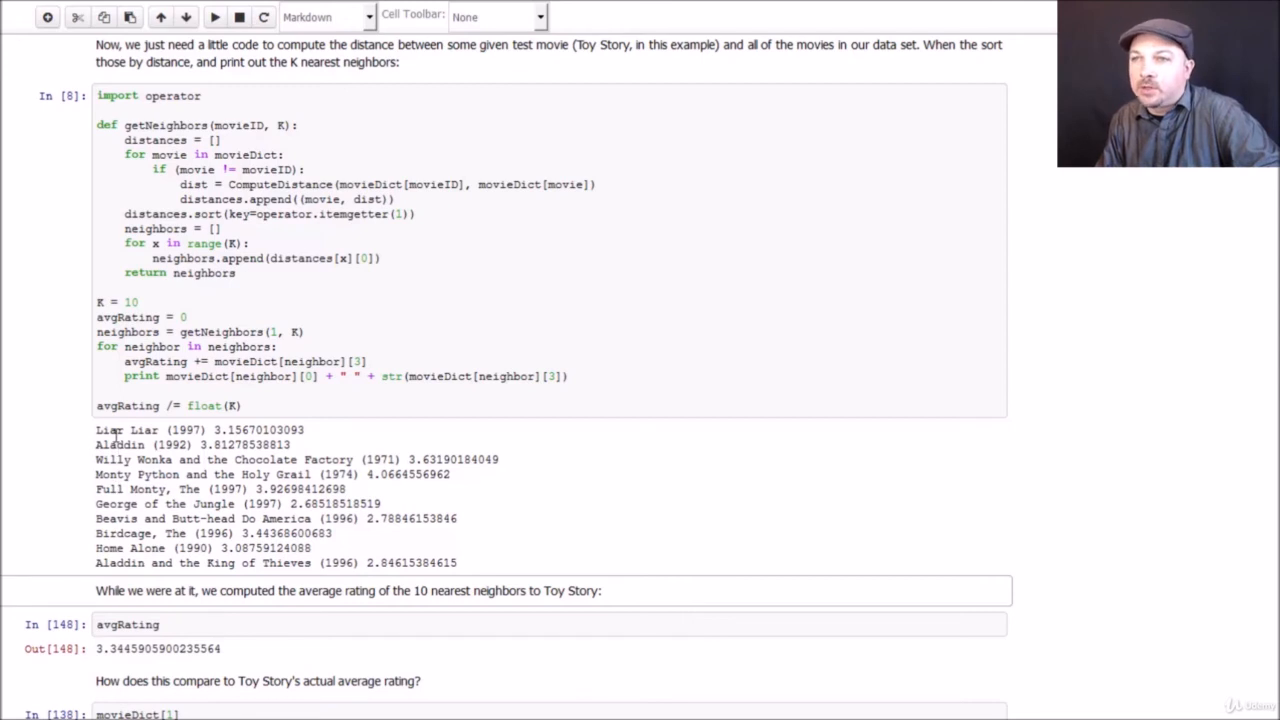
mouse_move(464, 476)
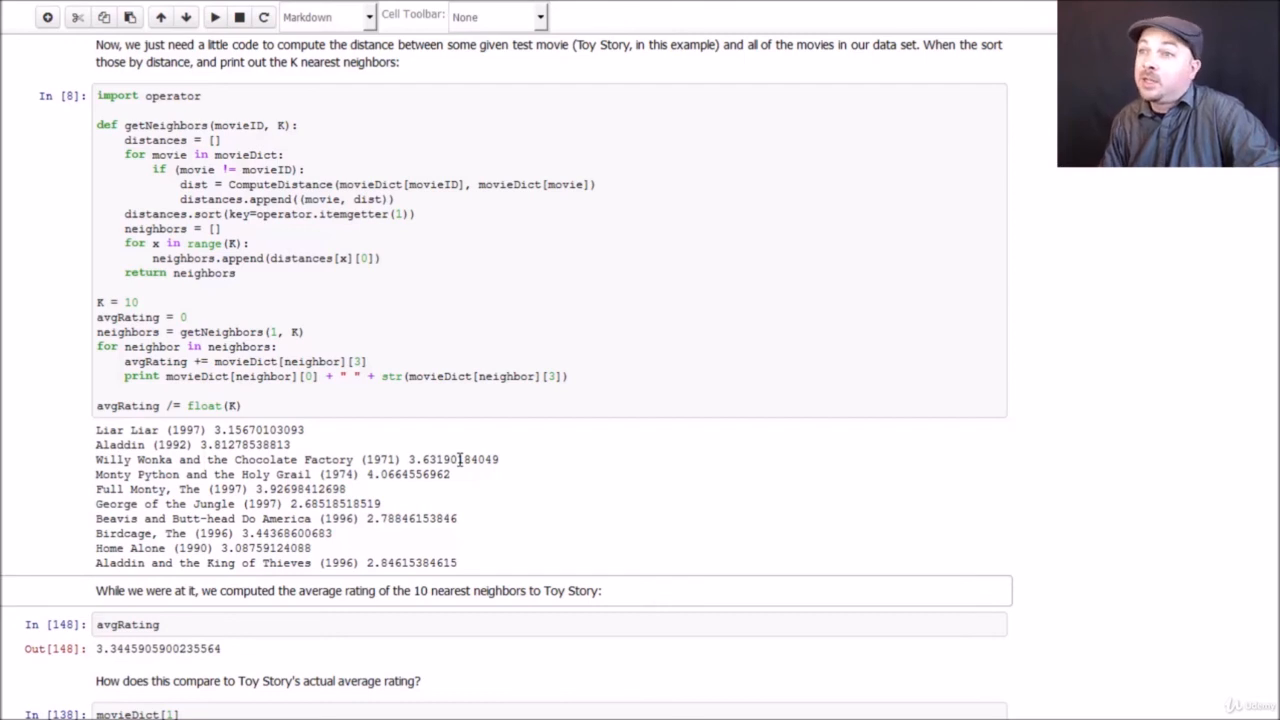
Run avgRating (about 3.34) and movieDict[1] showing Toy Story's own rating of about 3.88.
scroll("down", 3)
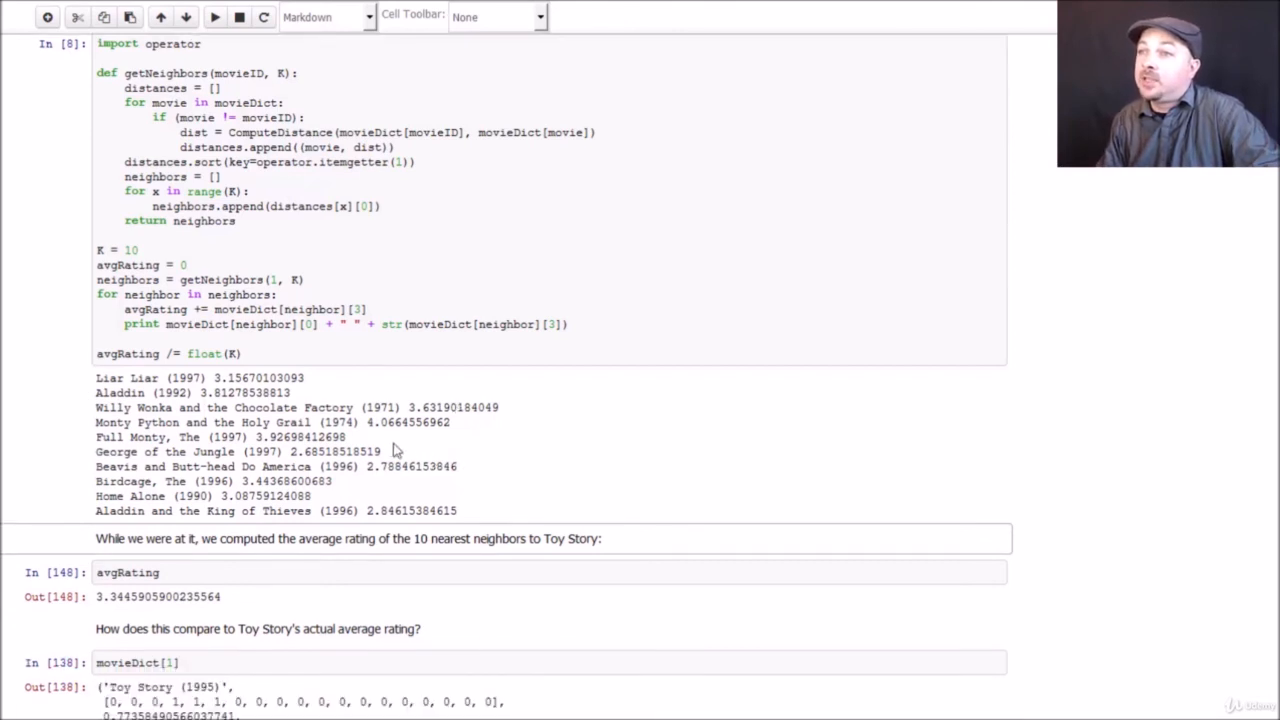
mouse_move(520, 458)
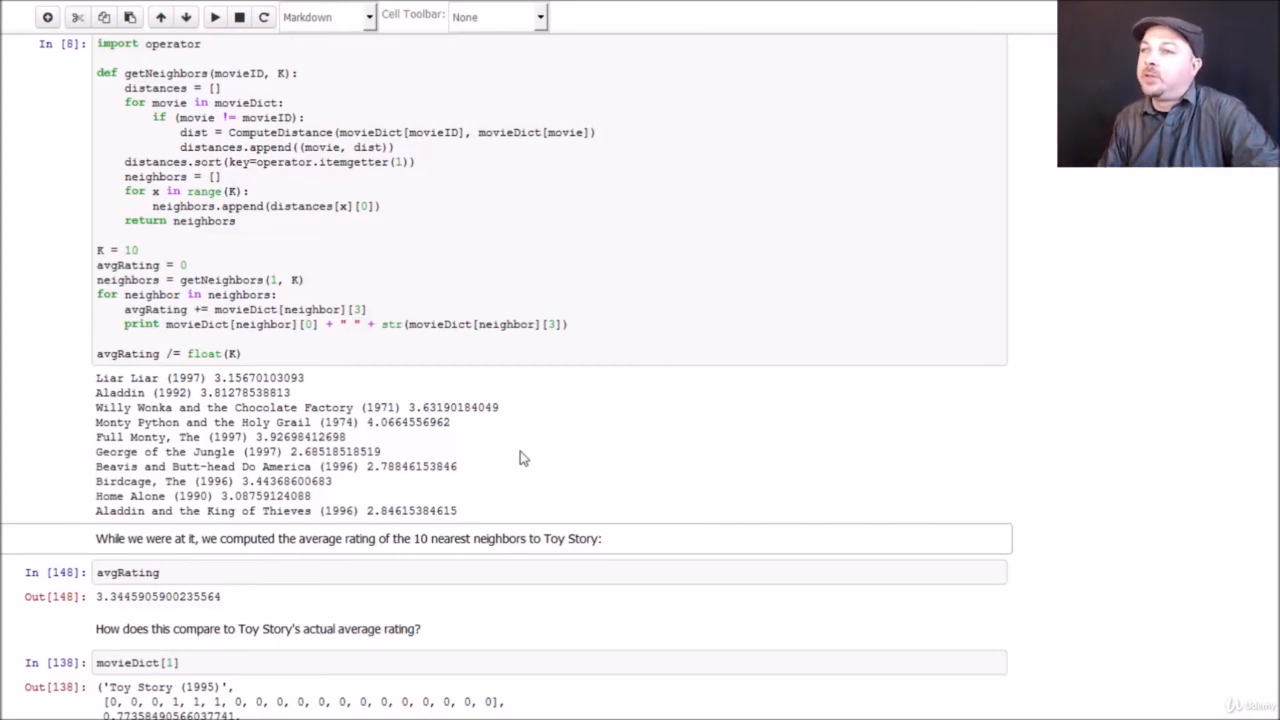
mouse_move(256, 572)
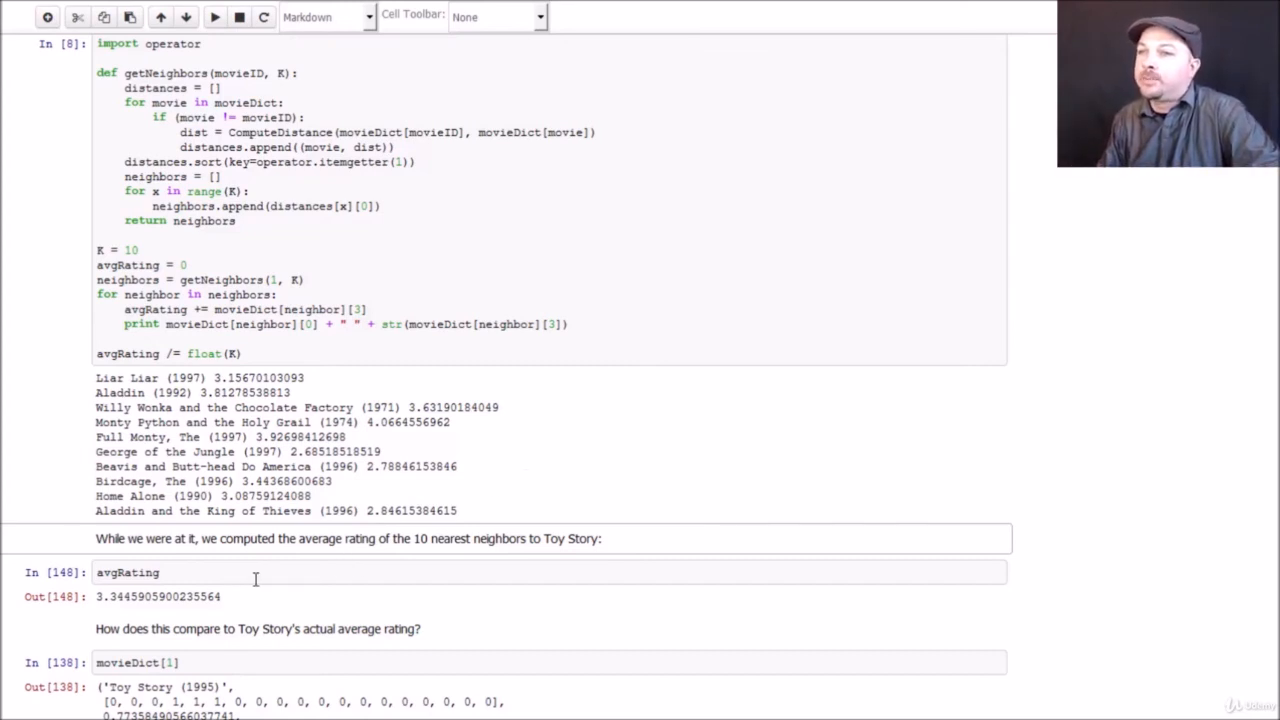
left_click(214, 16)
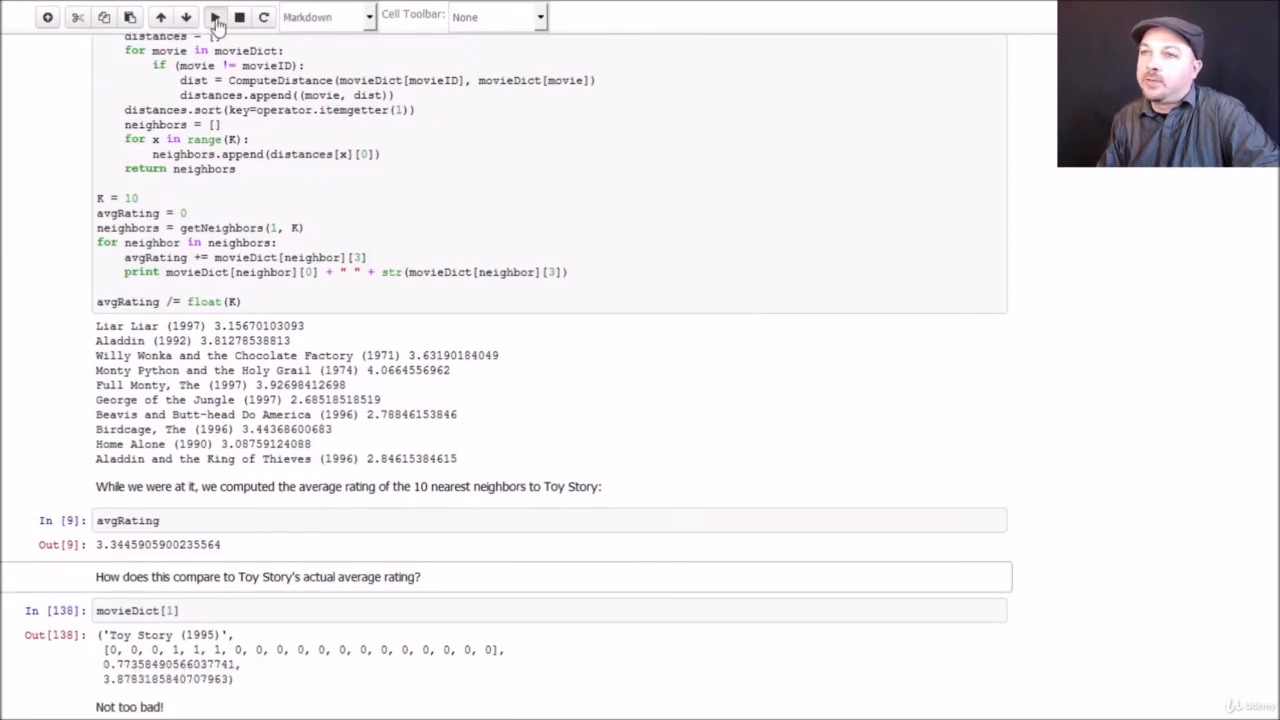
left_click(216, 16)
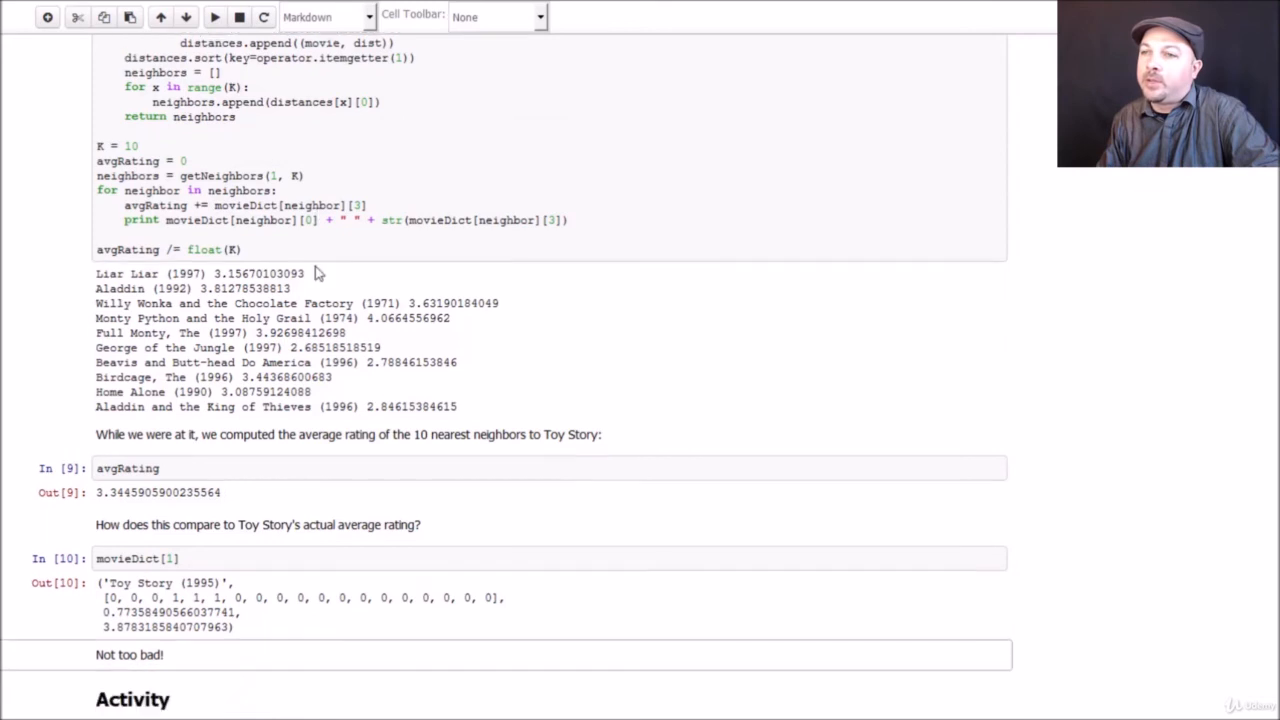
scroll("down", 3)
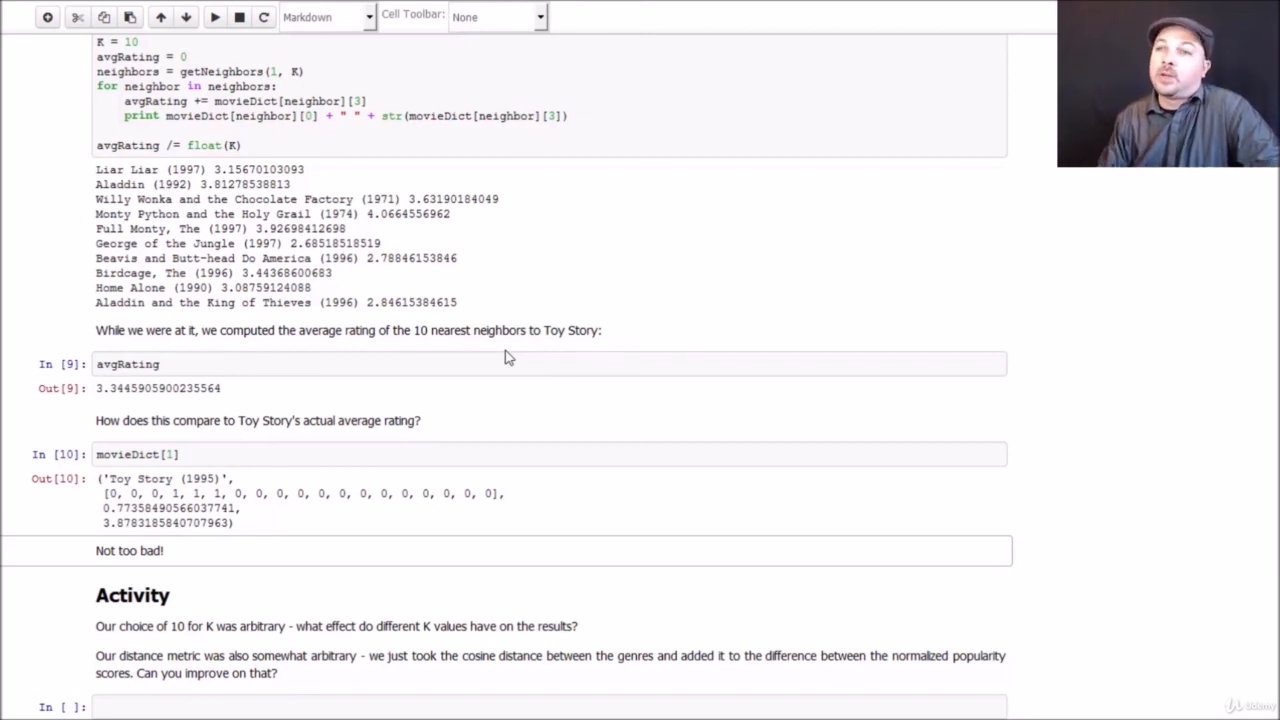
scroll("down", 3)
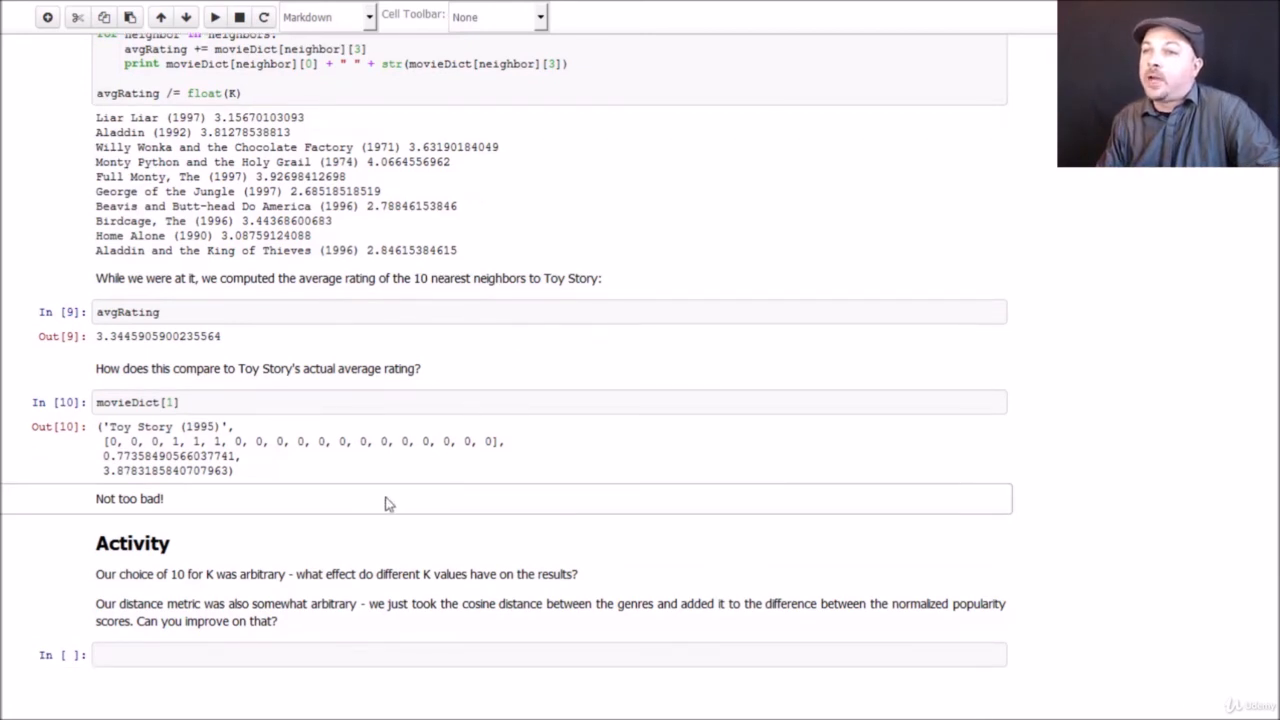
scroll("down", 3)
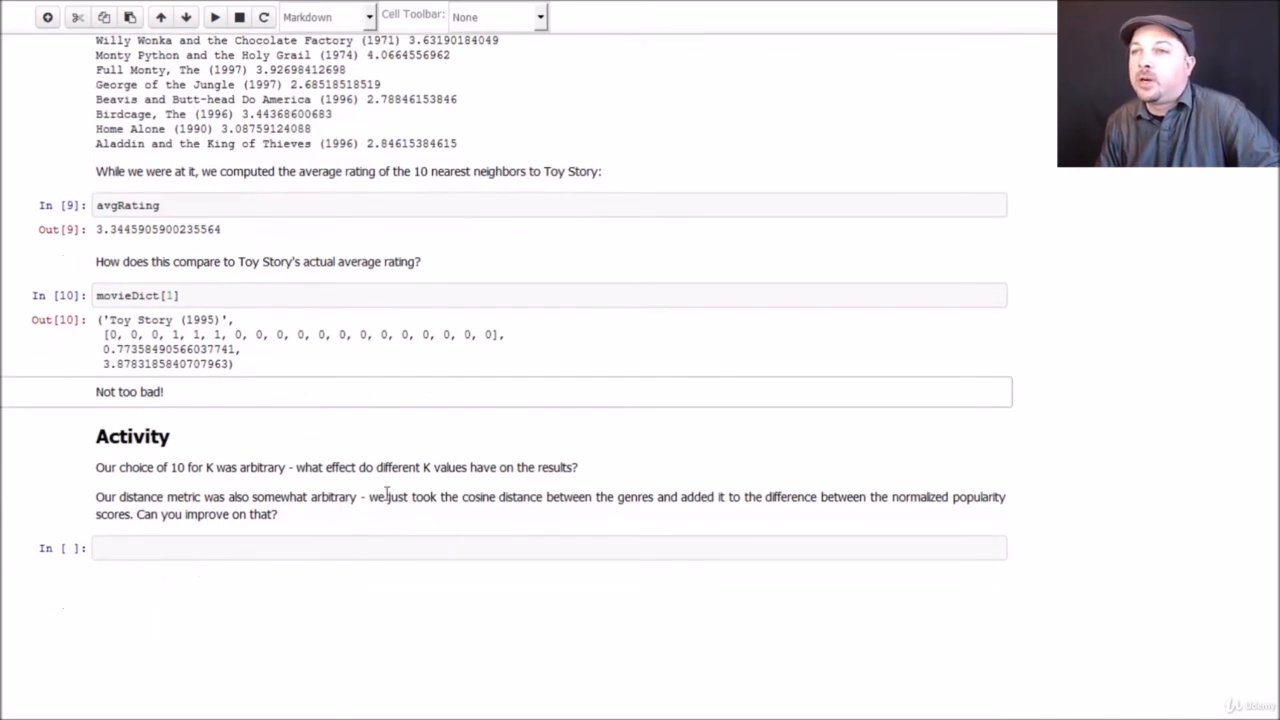
mouse_move(412, 514)
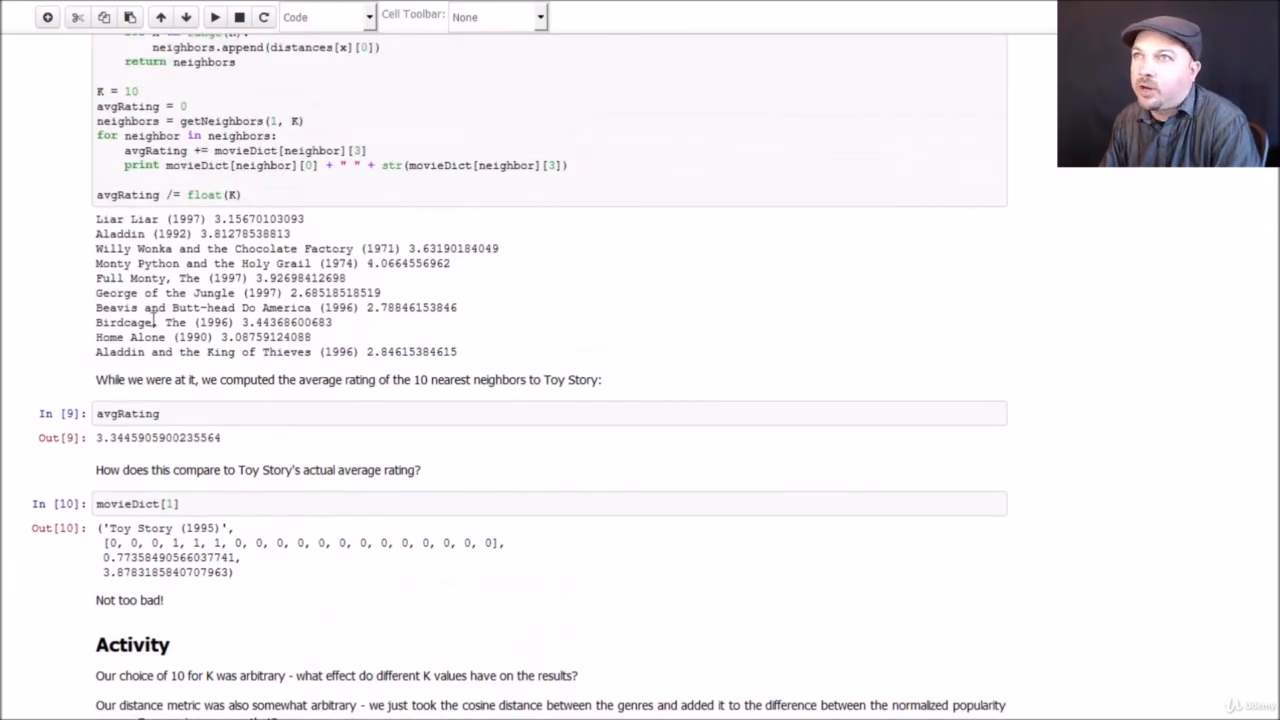
mouse_move(44, 156)
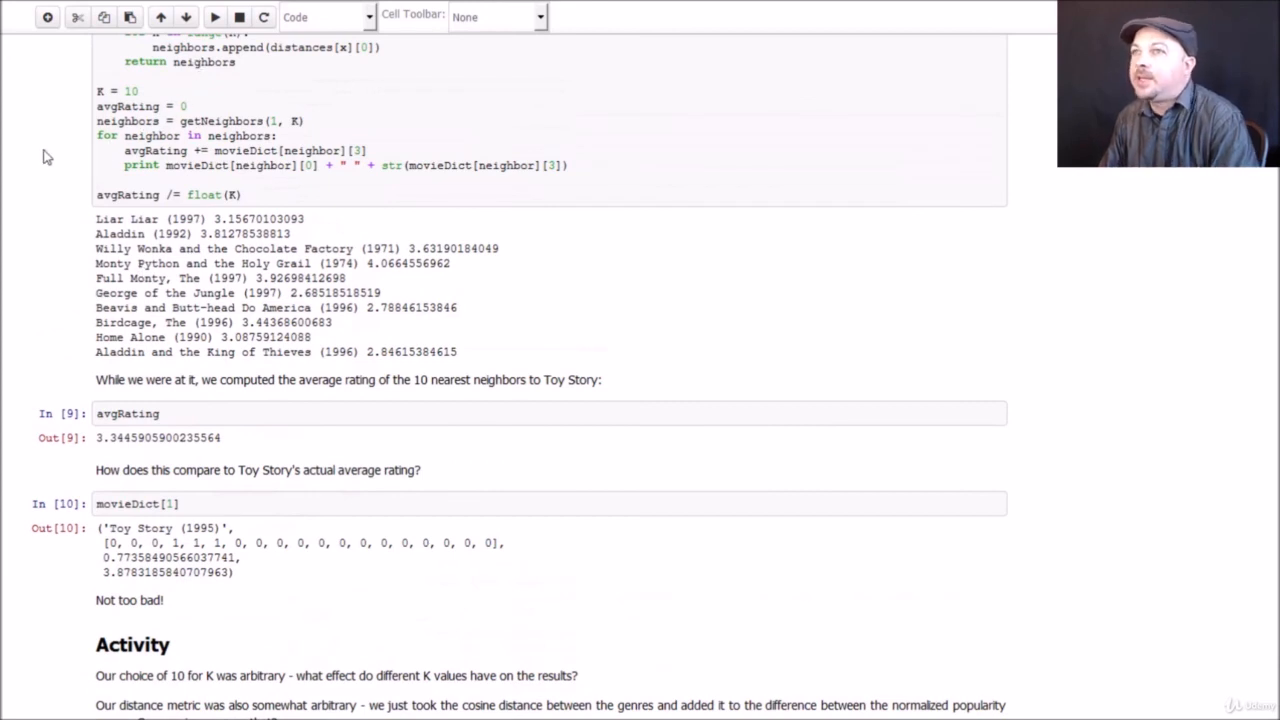